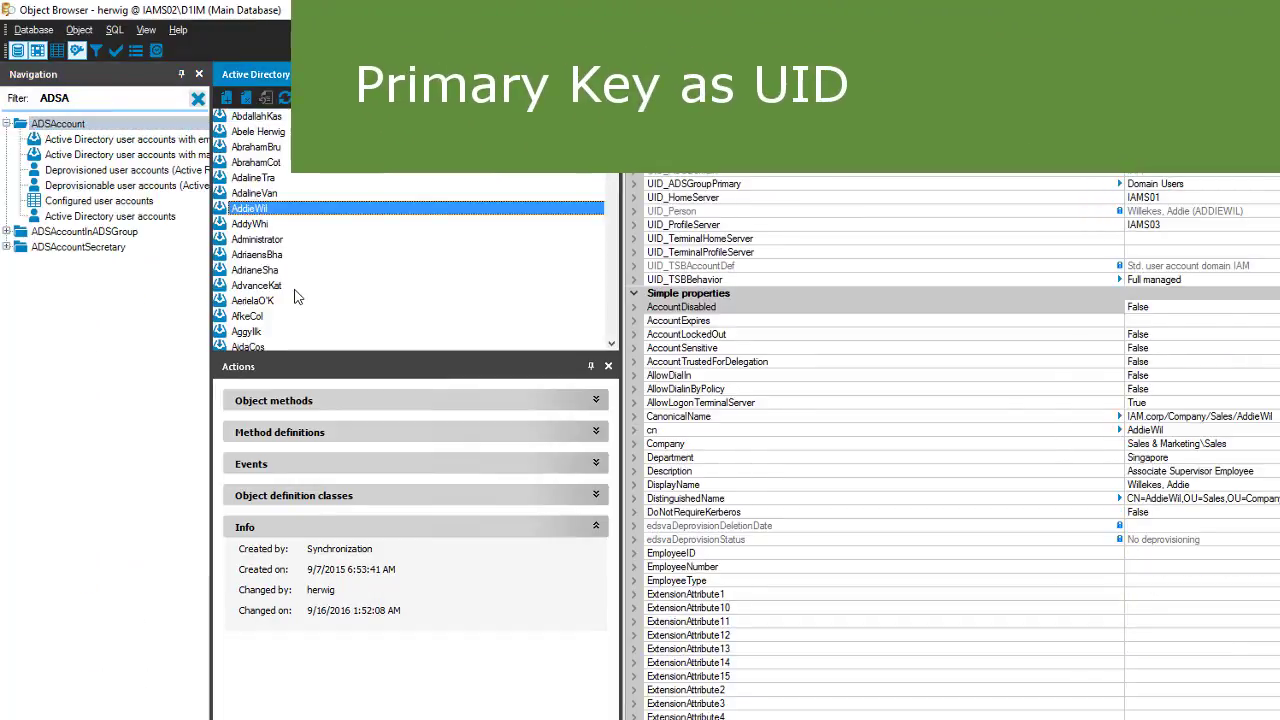
# Locate and select the UID_ADSAccount primary key property of the AddieWil account in the property grid
pyautogui.scroll(-3)
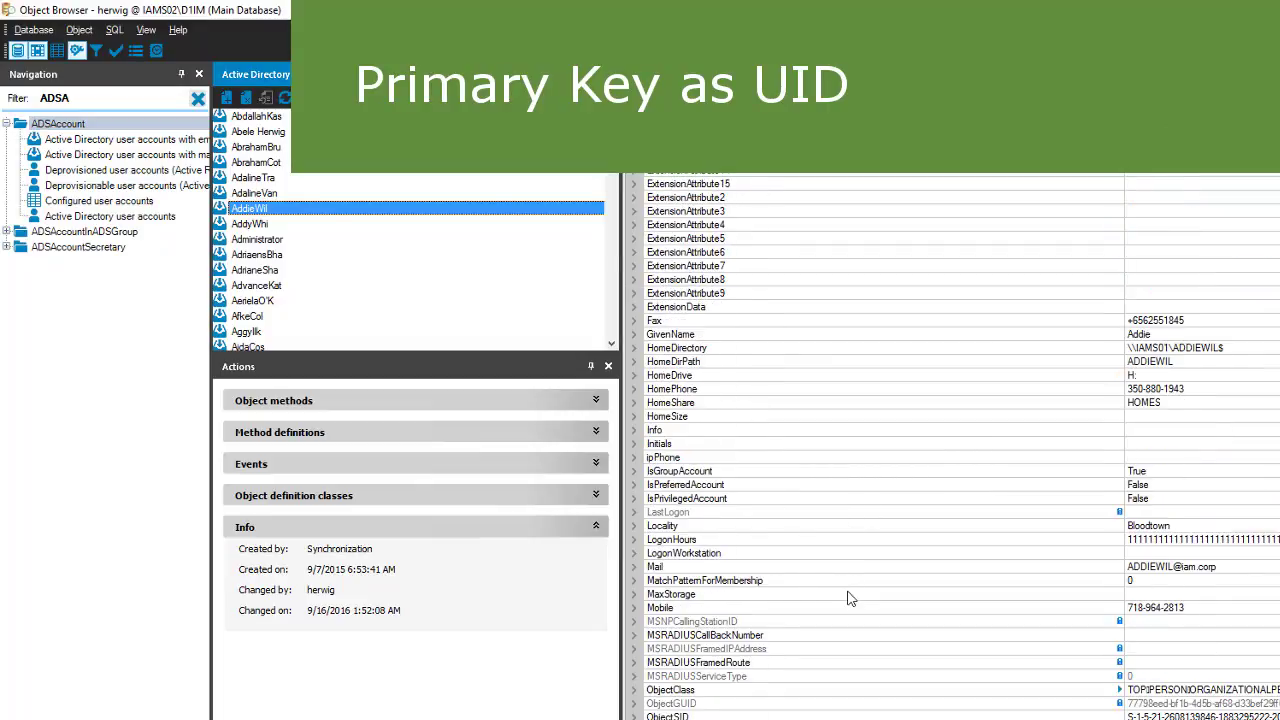
pyautogui.scroll(-3)
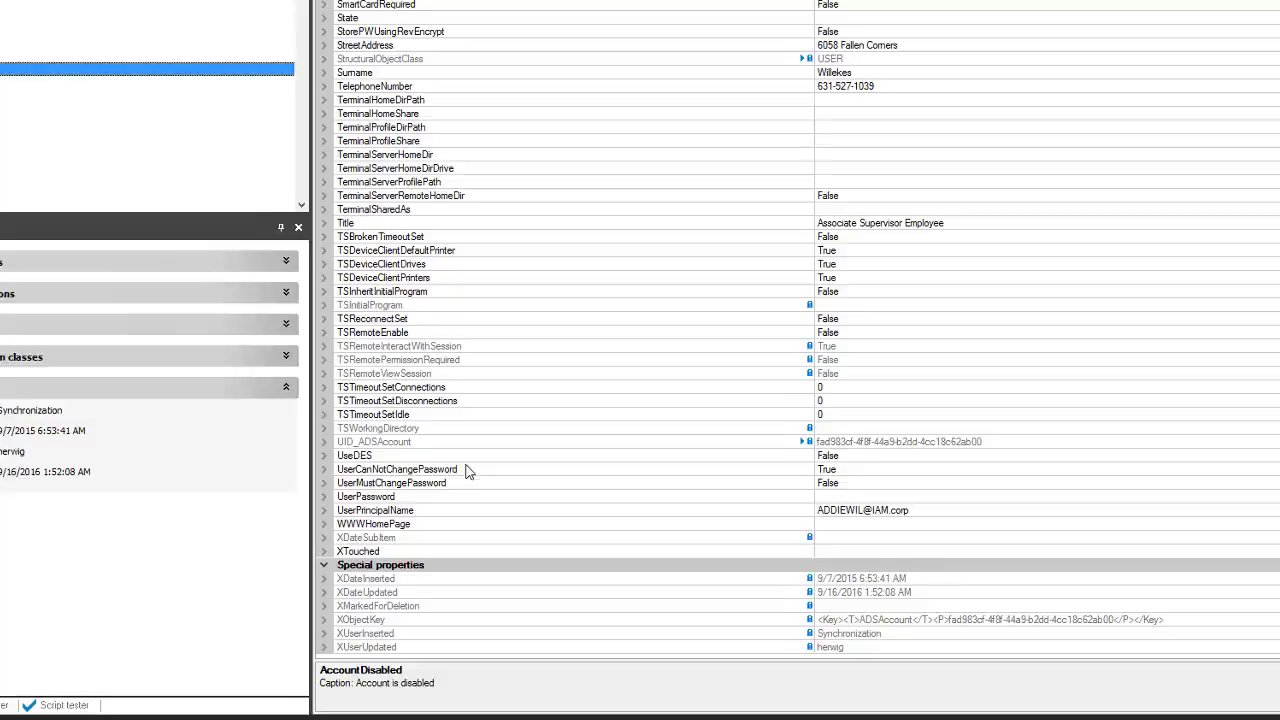
pyautogui.click(374, 442)
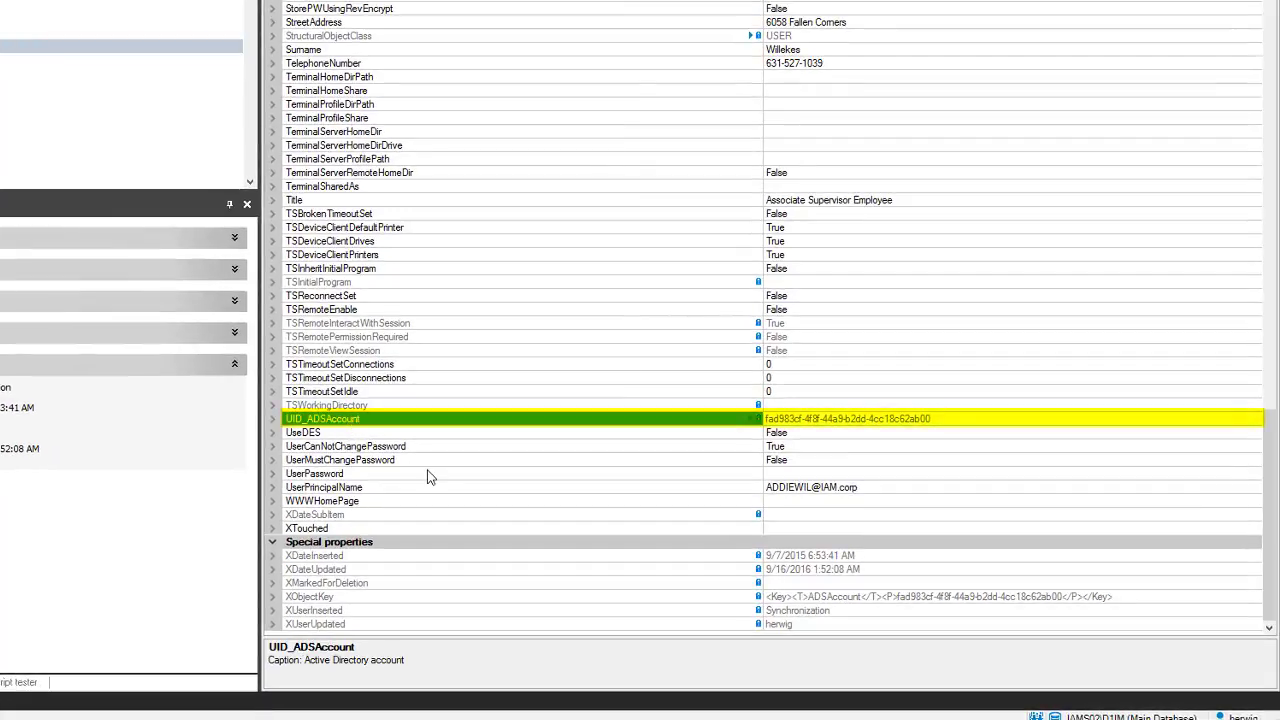
pyautogui.click(400, 418)
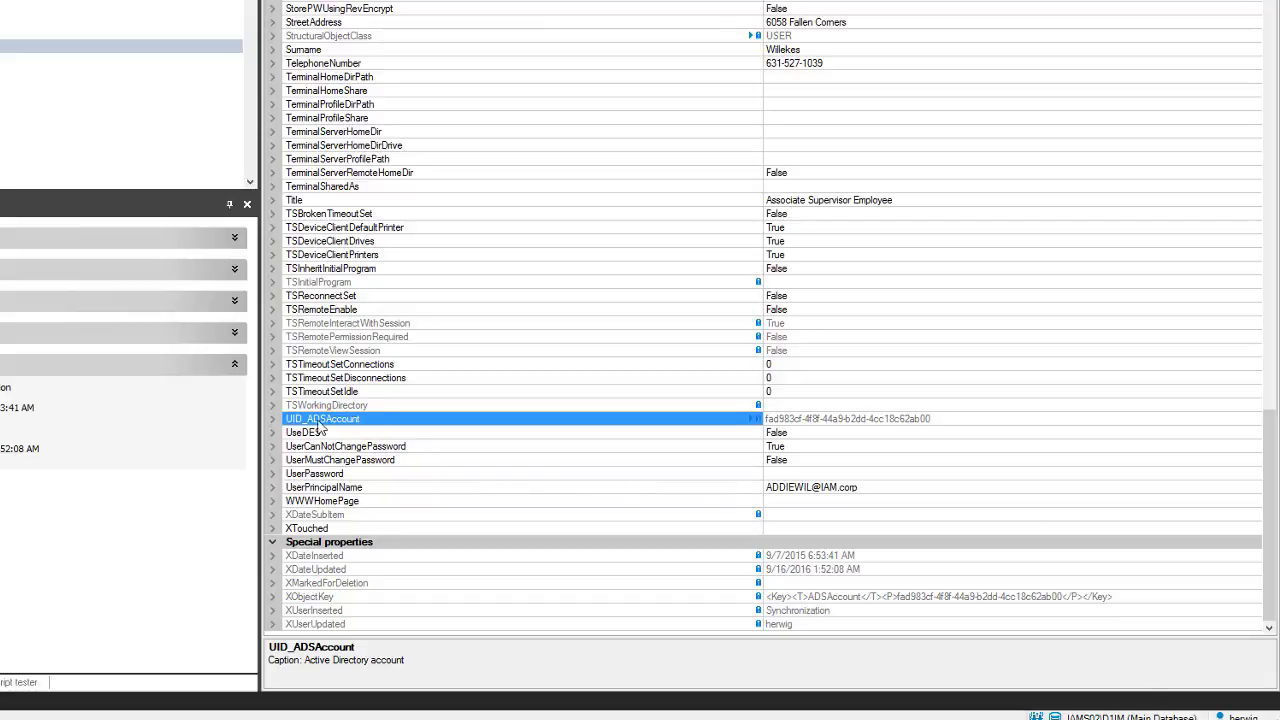
pyautogui.click(272, 420)
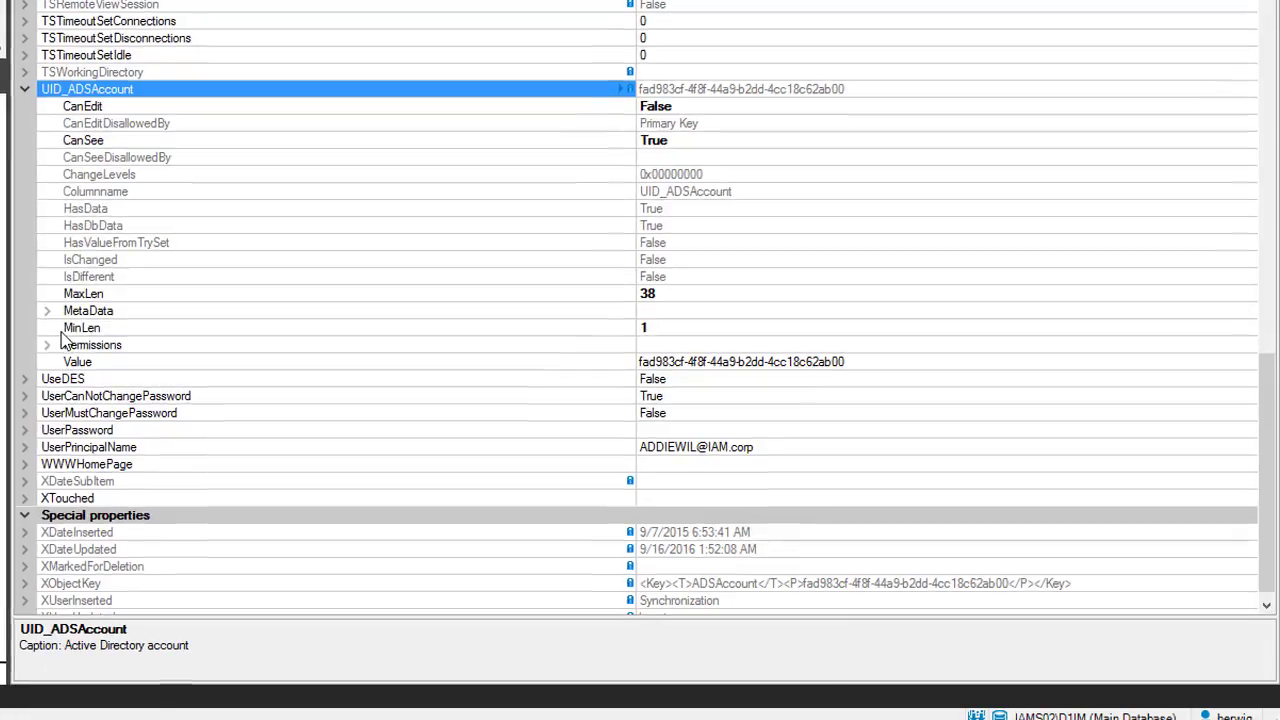
pyautogui.click(48, 310)
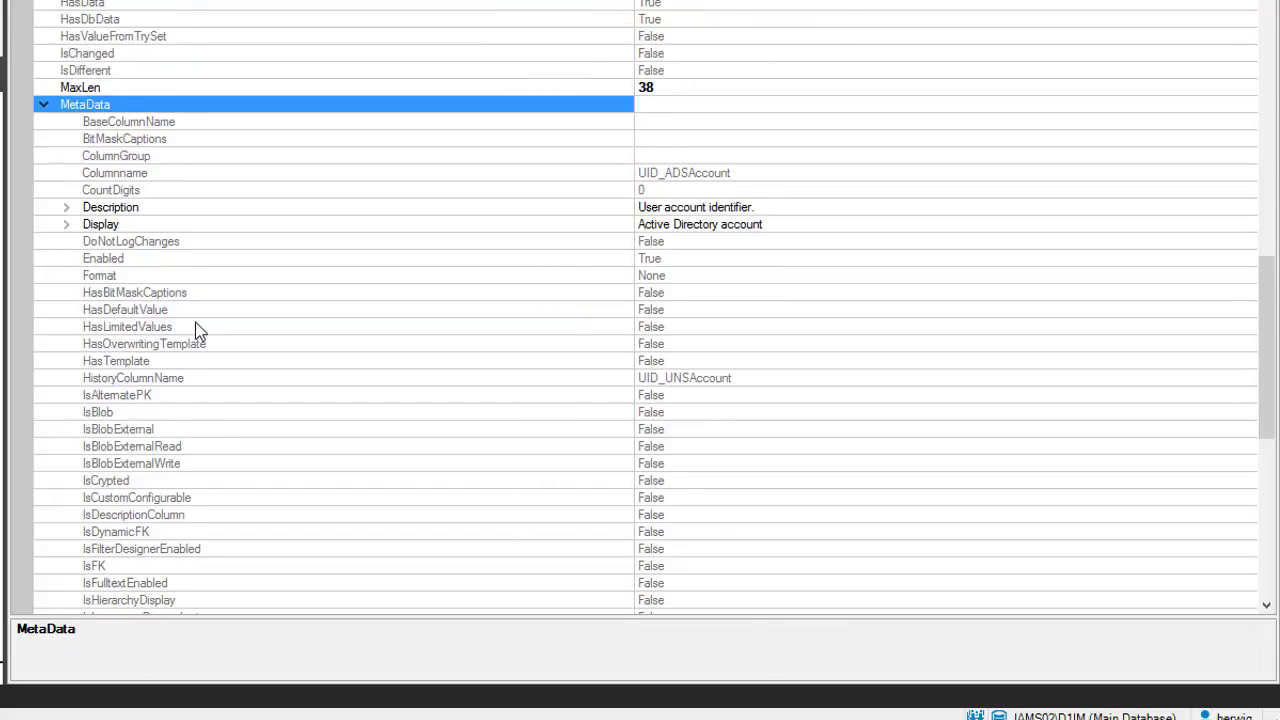
pyautogui.scroll(-3)
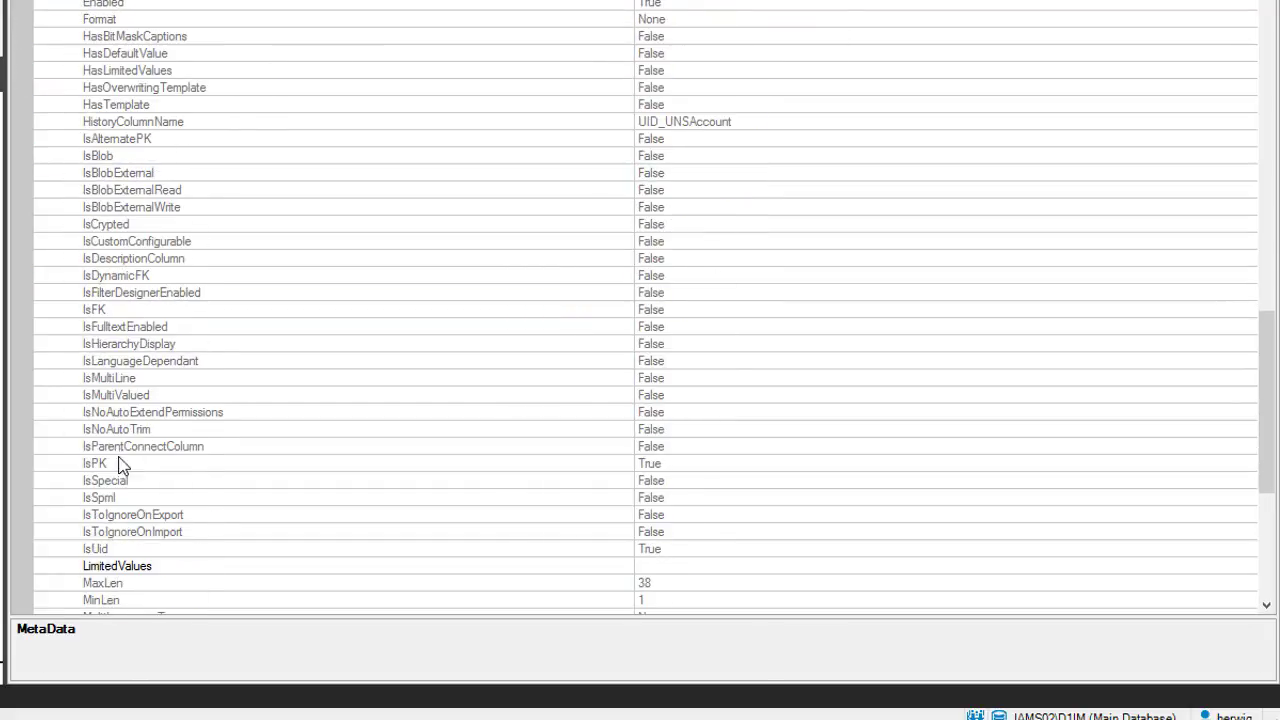
pyautogui.click(96, 464)
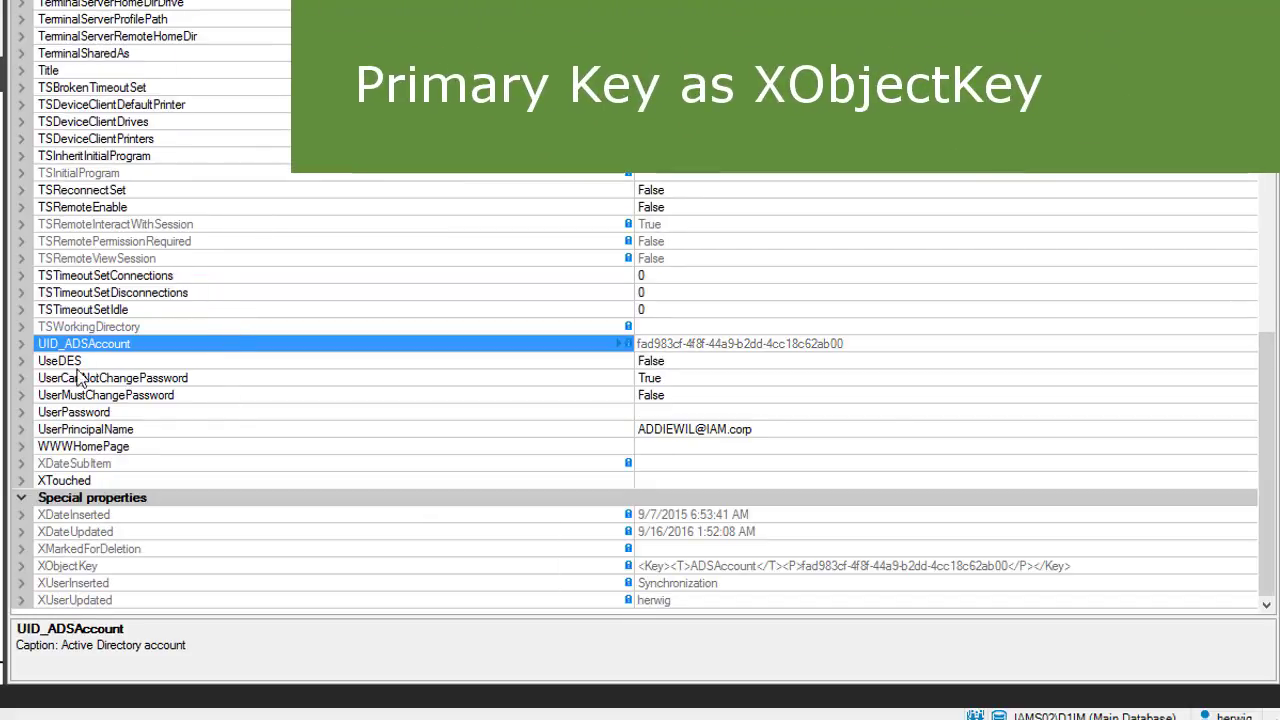
pyautogui.click(888, 344)
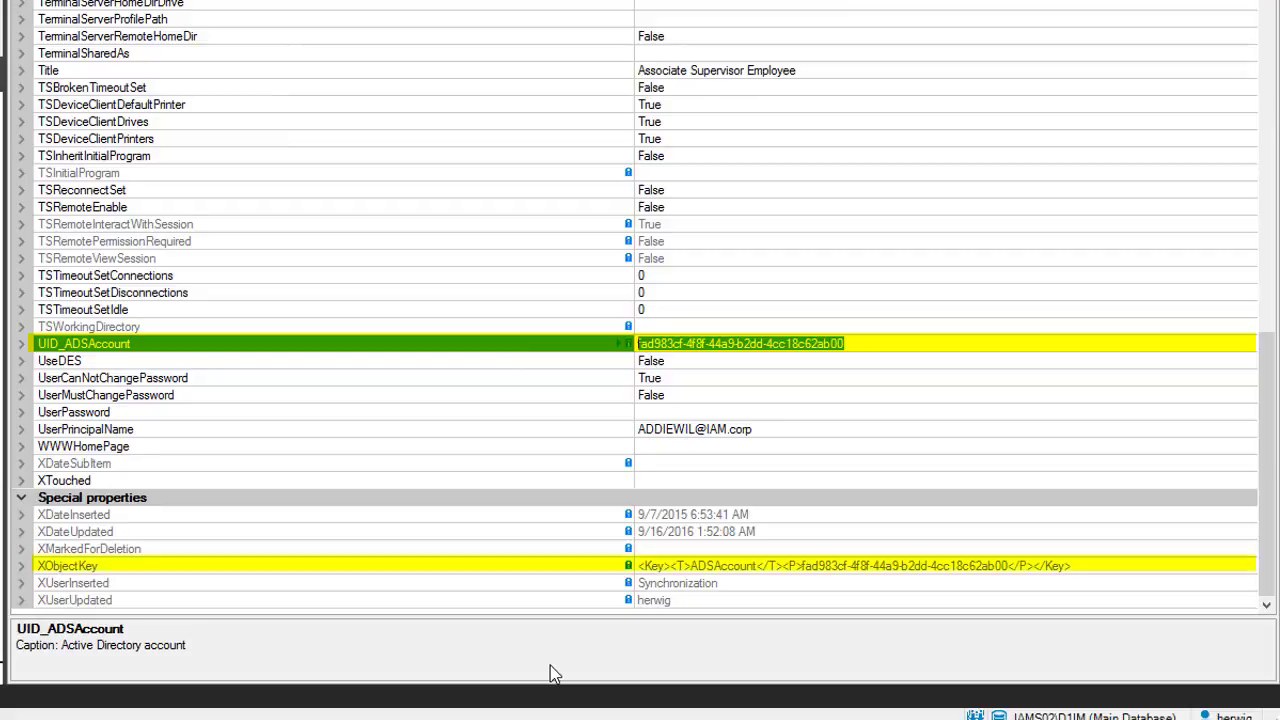
pyautogui.moveTo(138, 600)
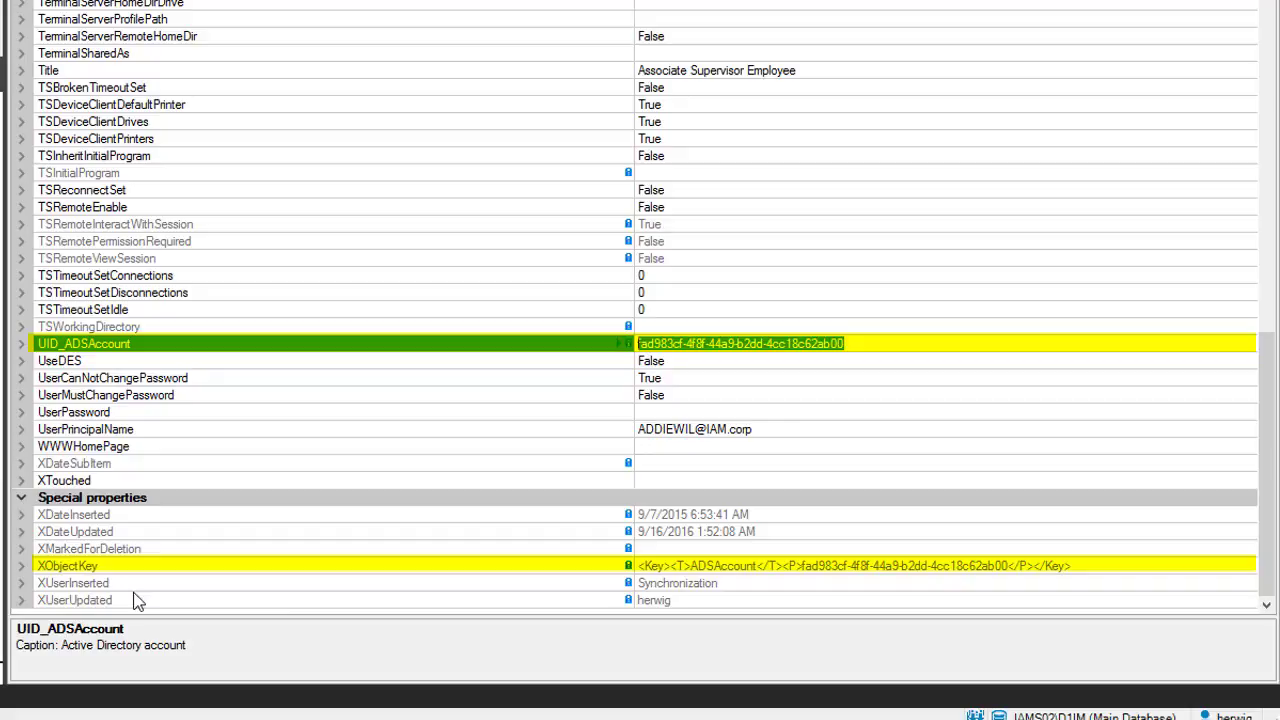
pyautogui.click(68, 564)
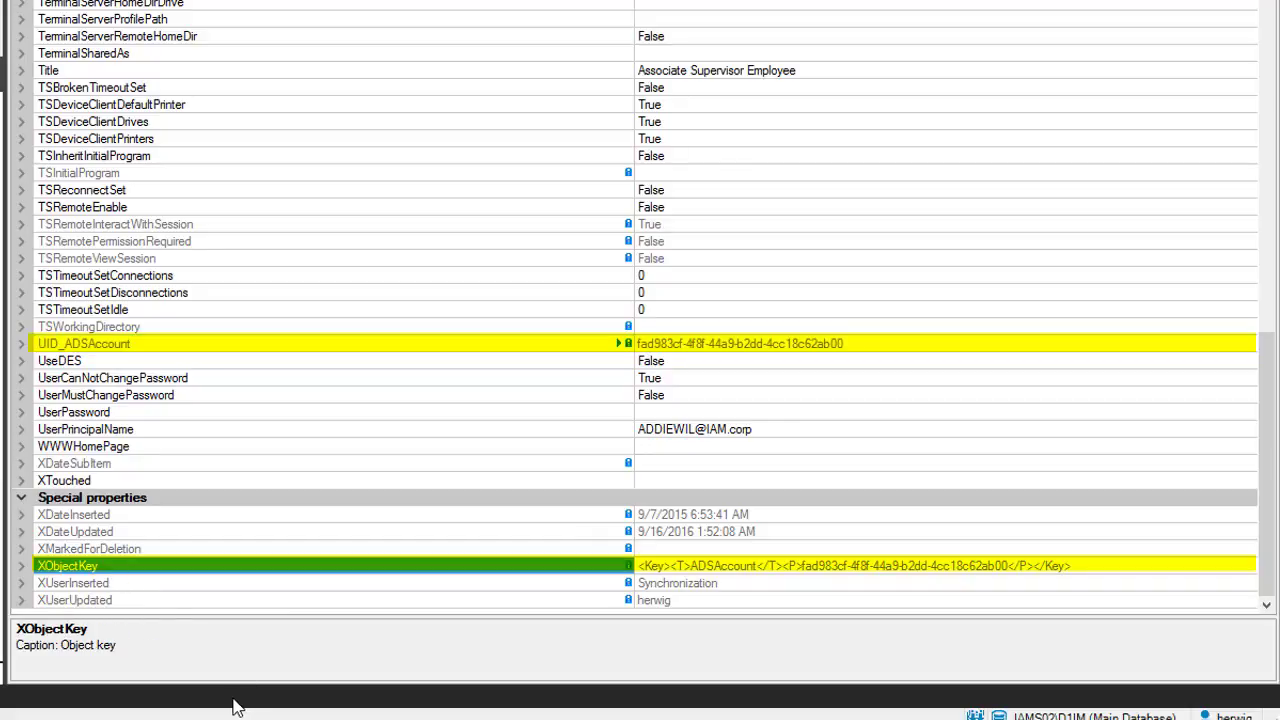
pyautogui.click(788, 566)
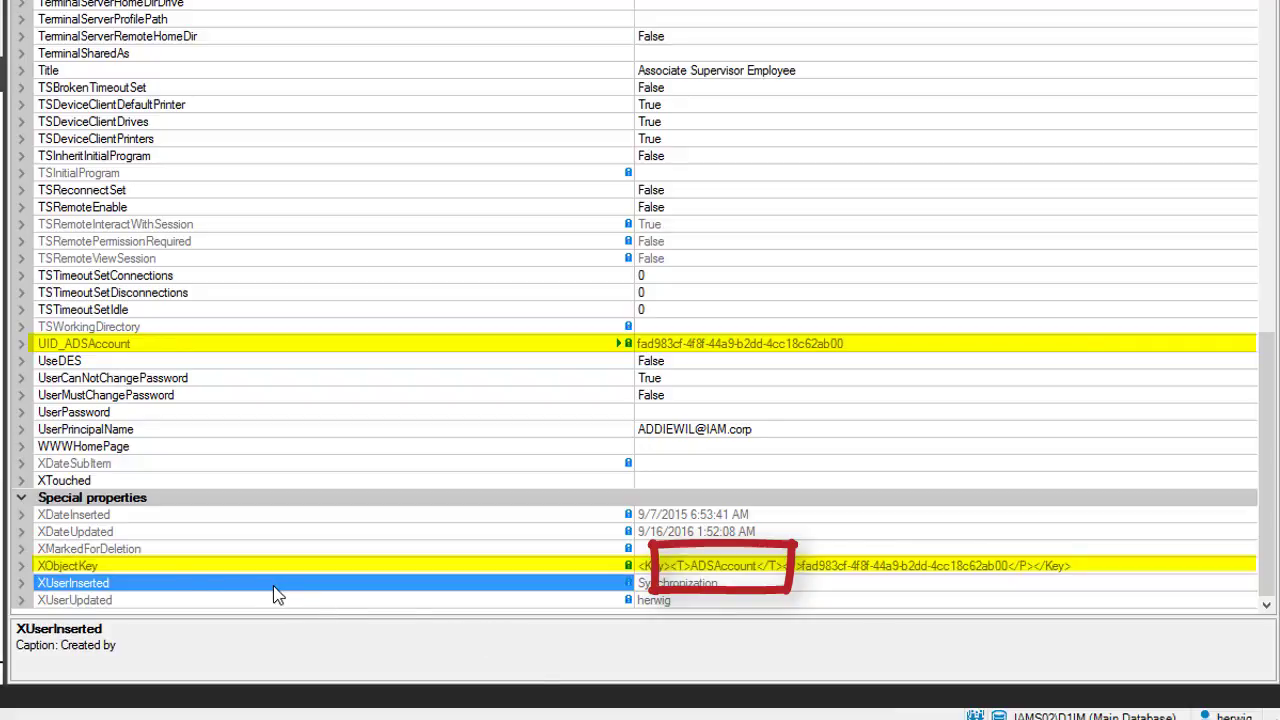
pyautogui.moveTo(144, 580)
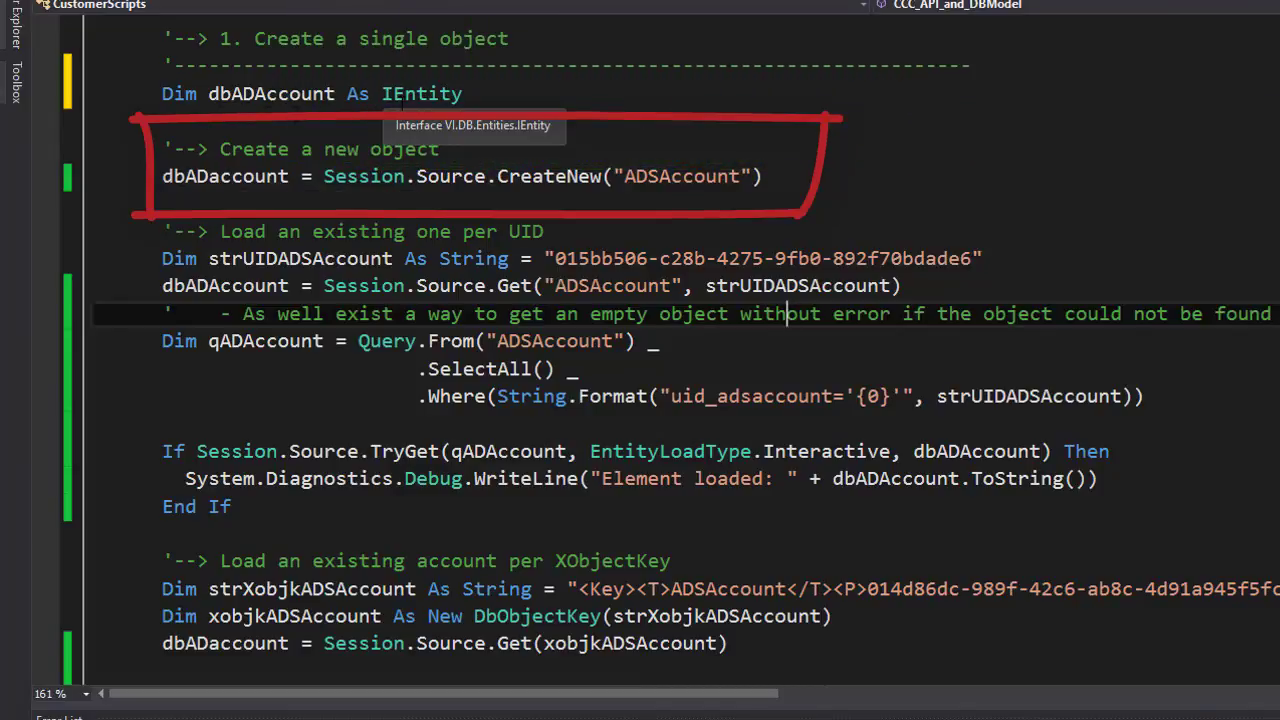
pyautogui.moveTo(478, 196)
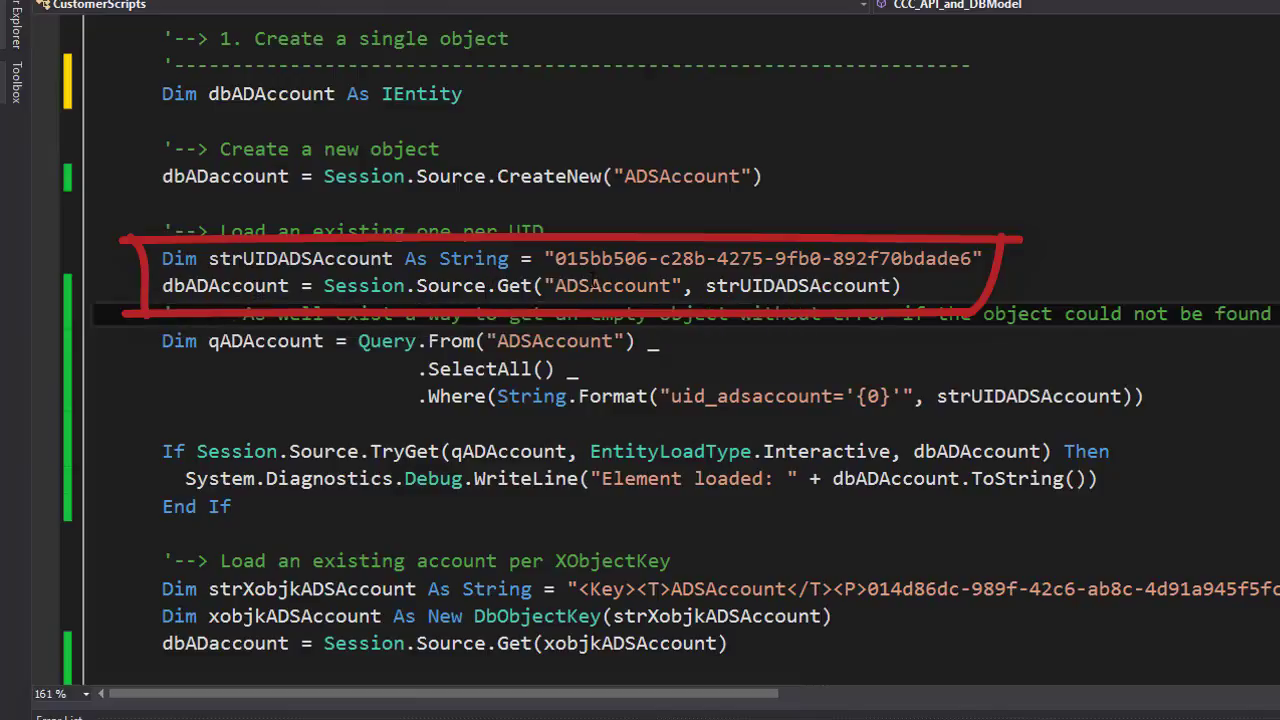
pyautogui.moveTo(800, 284)
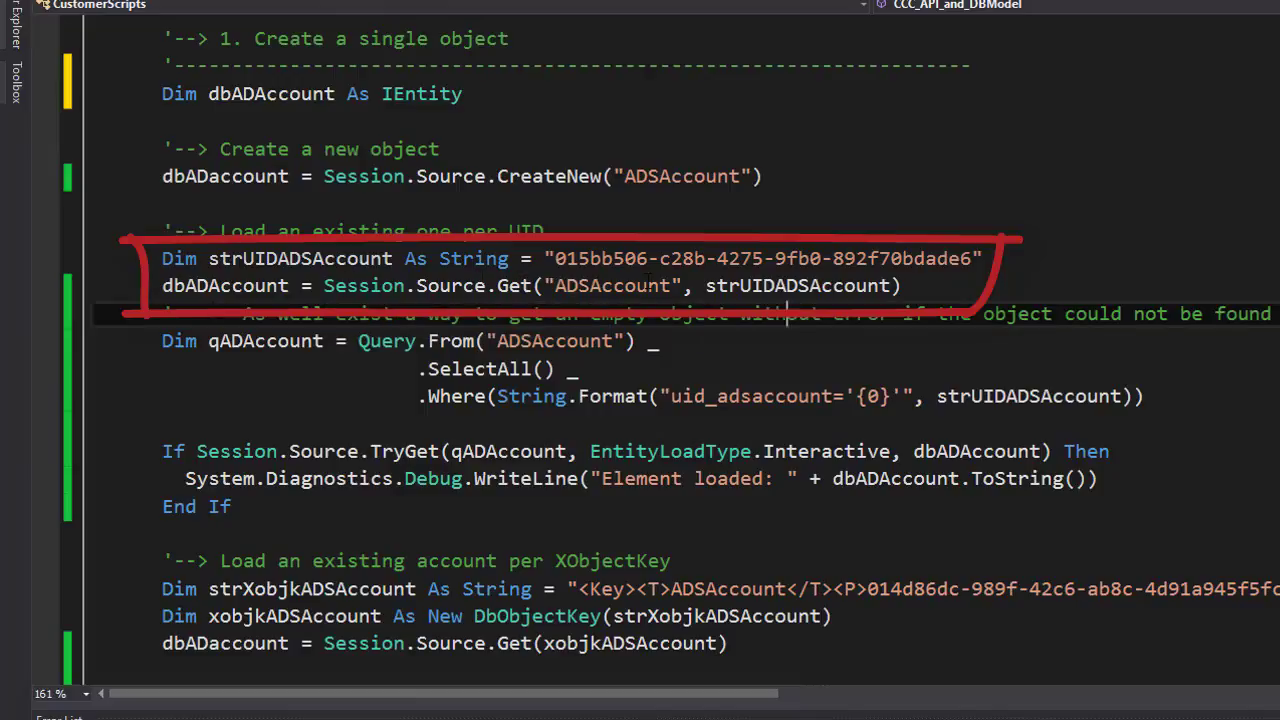
pyautogui.moveTo(800, 284)
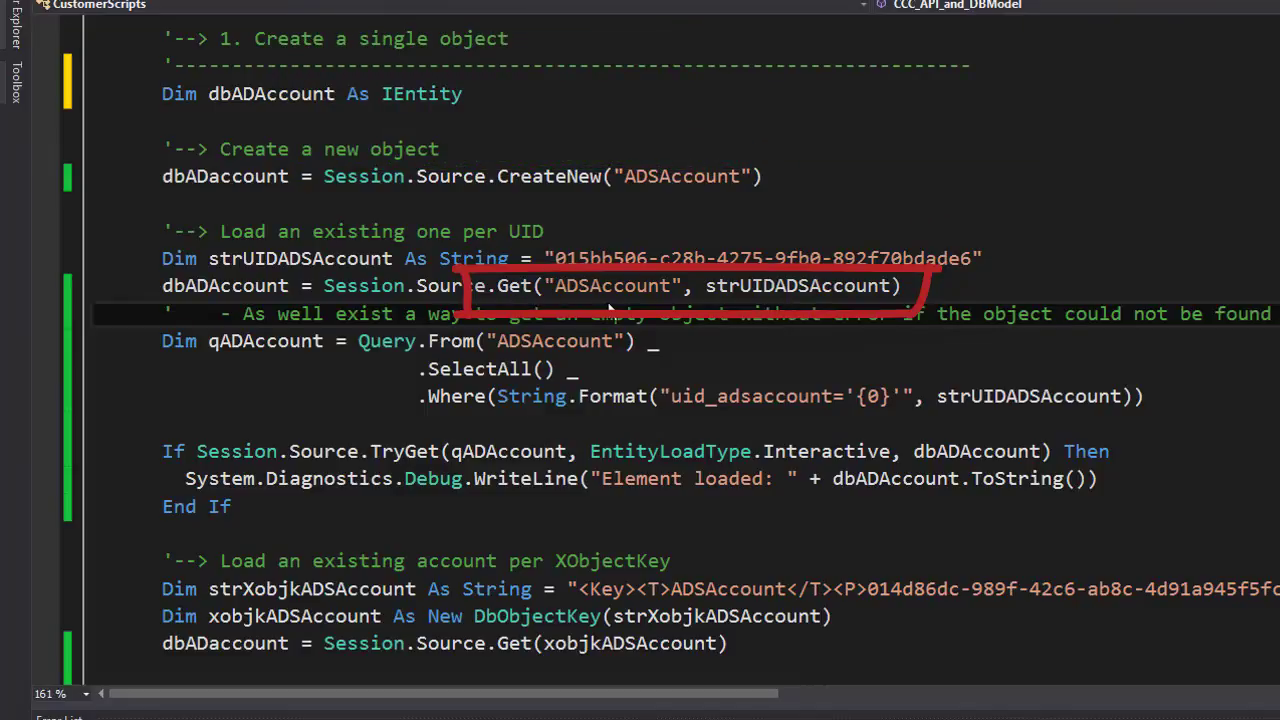
pyautogui.moveTo(596, 256)
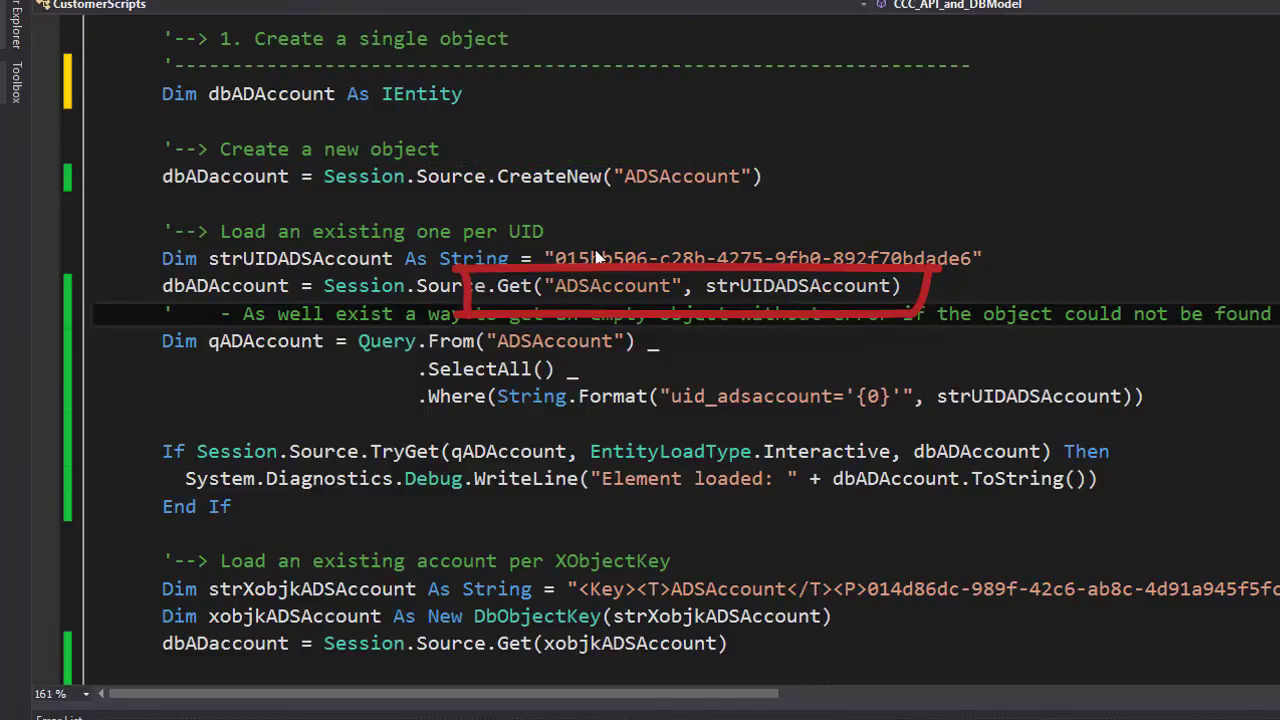
pyautogui.moveTo(296, 368)
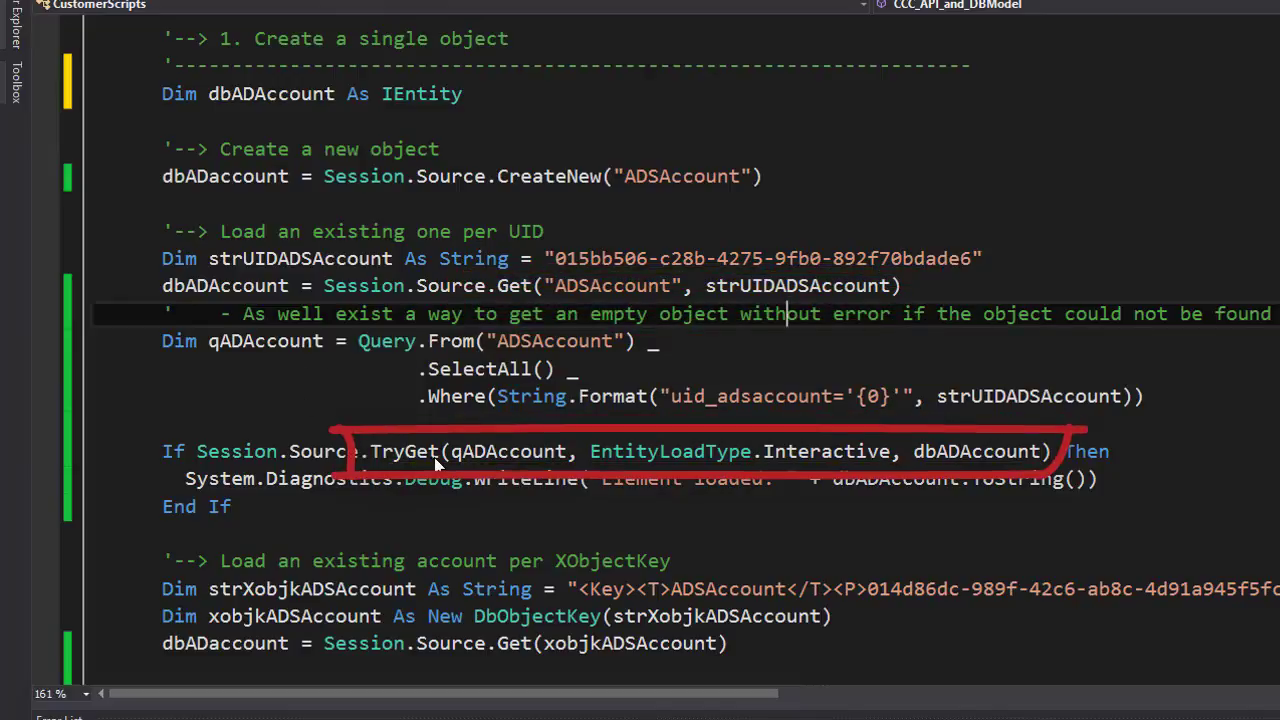
pyautogui.moveTo(432, 464)
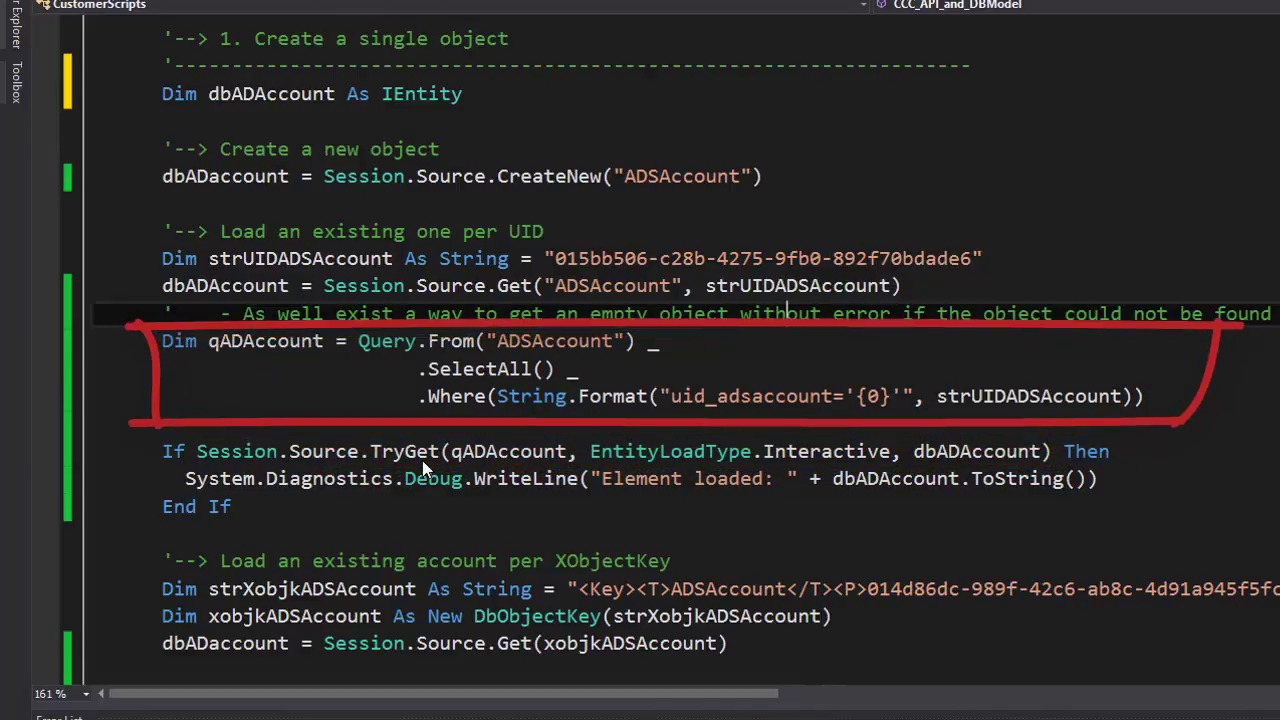
pyautogui.moveTo(472, 468)
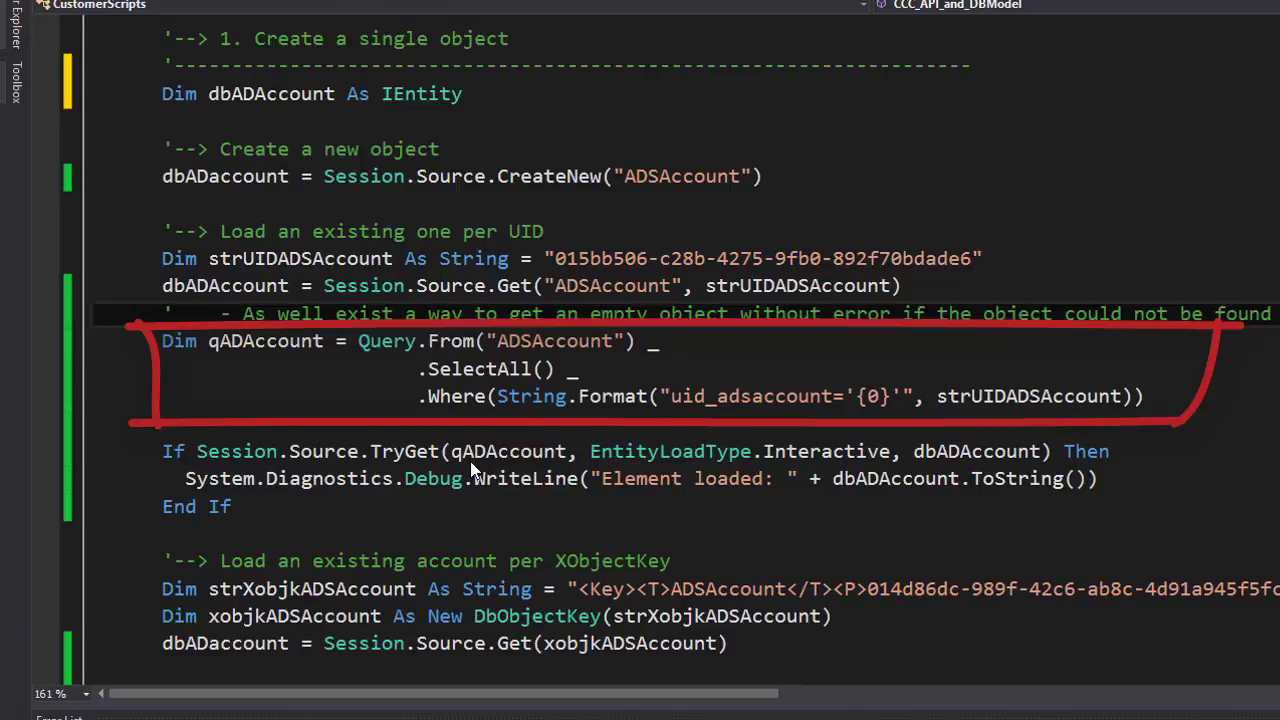
pyautogui.moveTo(588, 348)
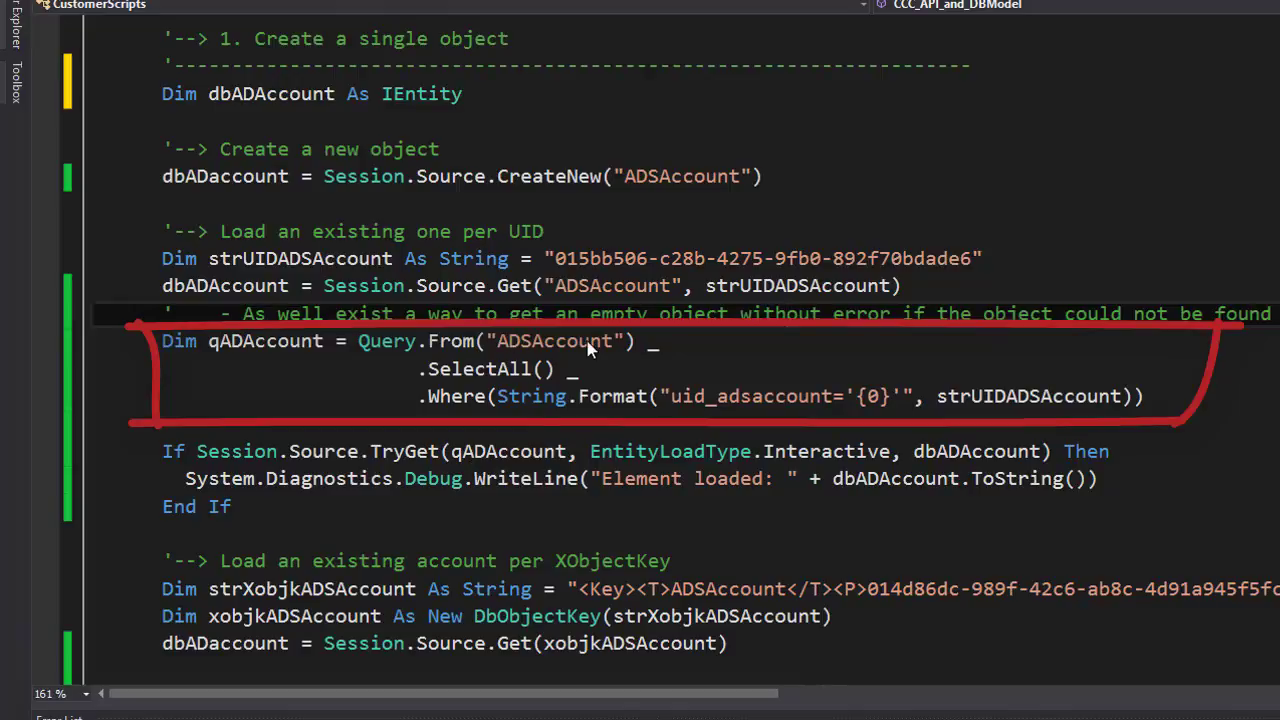
pyautogui.moveTo(444, 380)
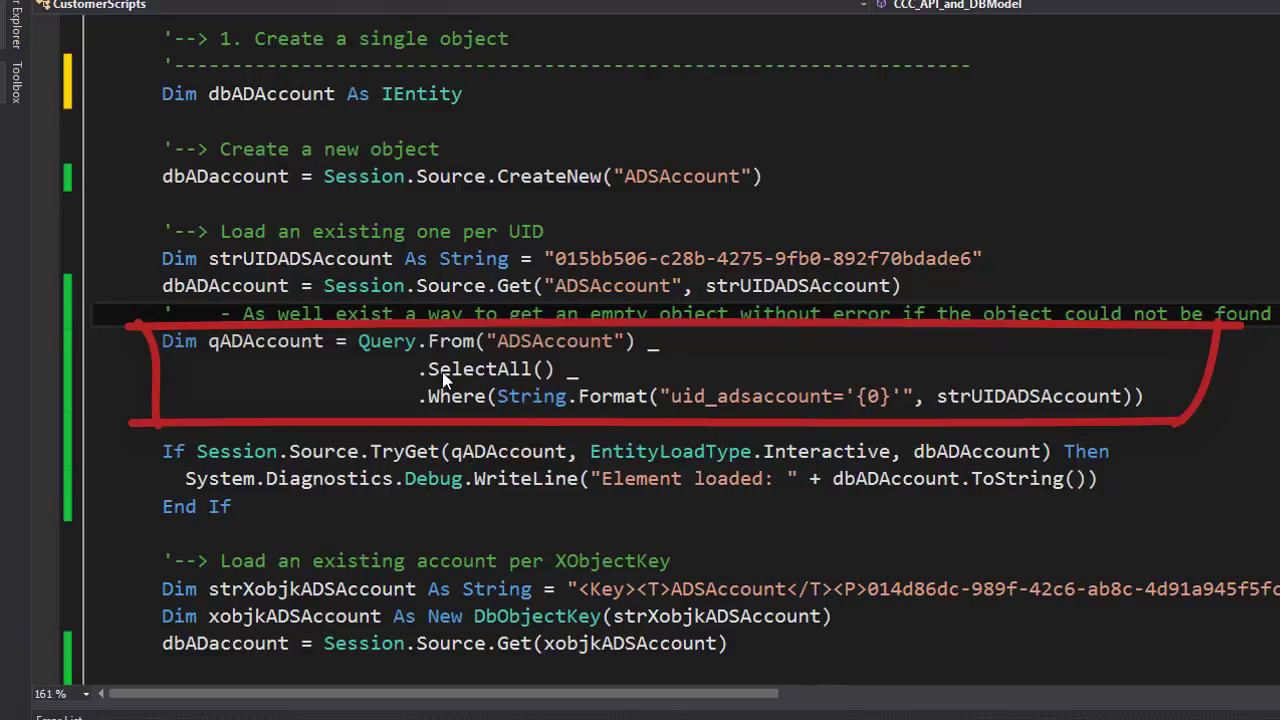
pyautogui.moveTo(570, 376)
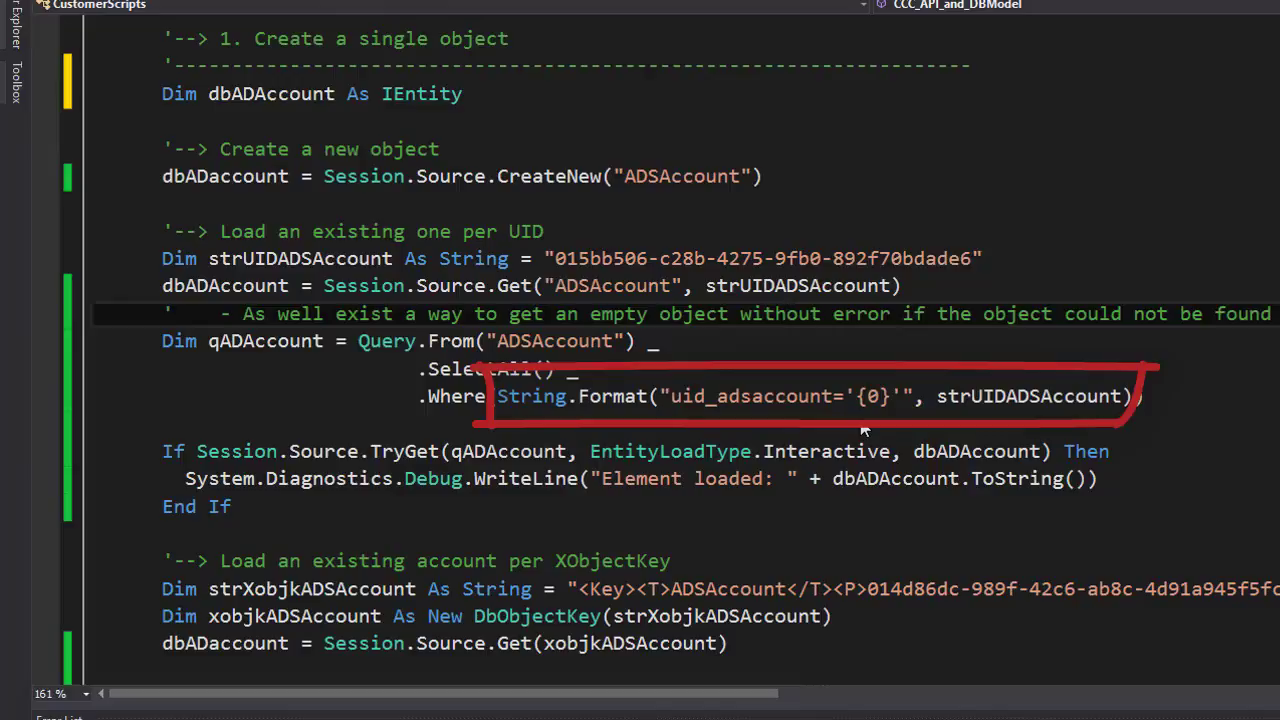
pyautogui.moveTo(672, 414)
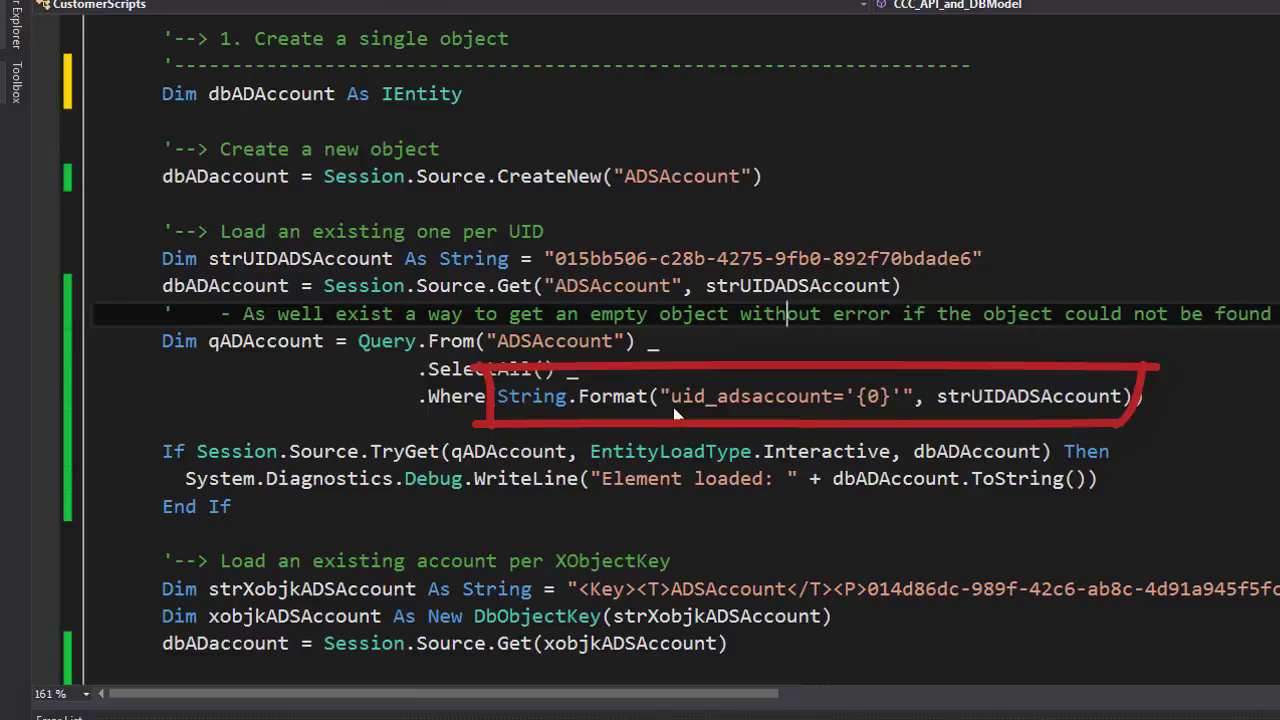
pyautogui.moveTo(830, 410)
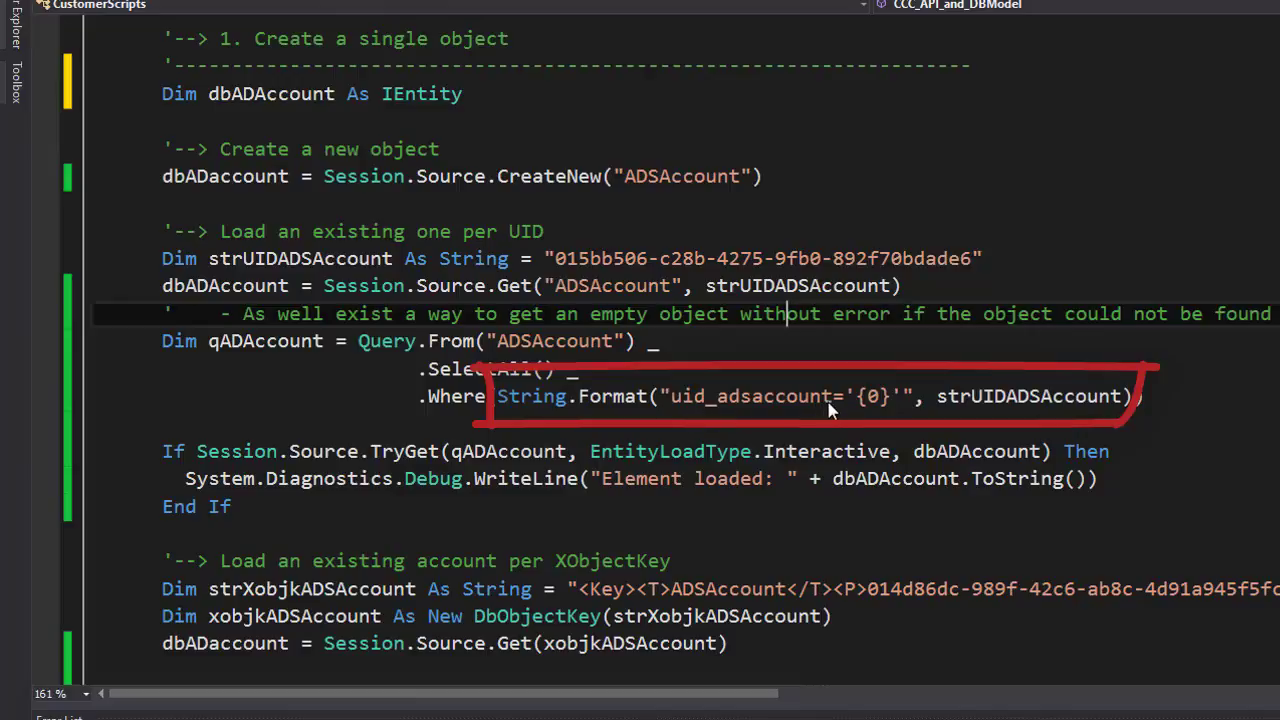
pyautogui.moveTo(1018, 404)
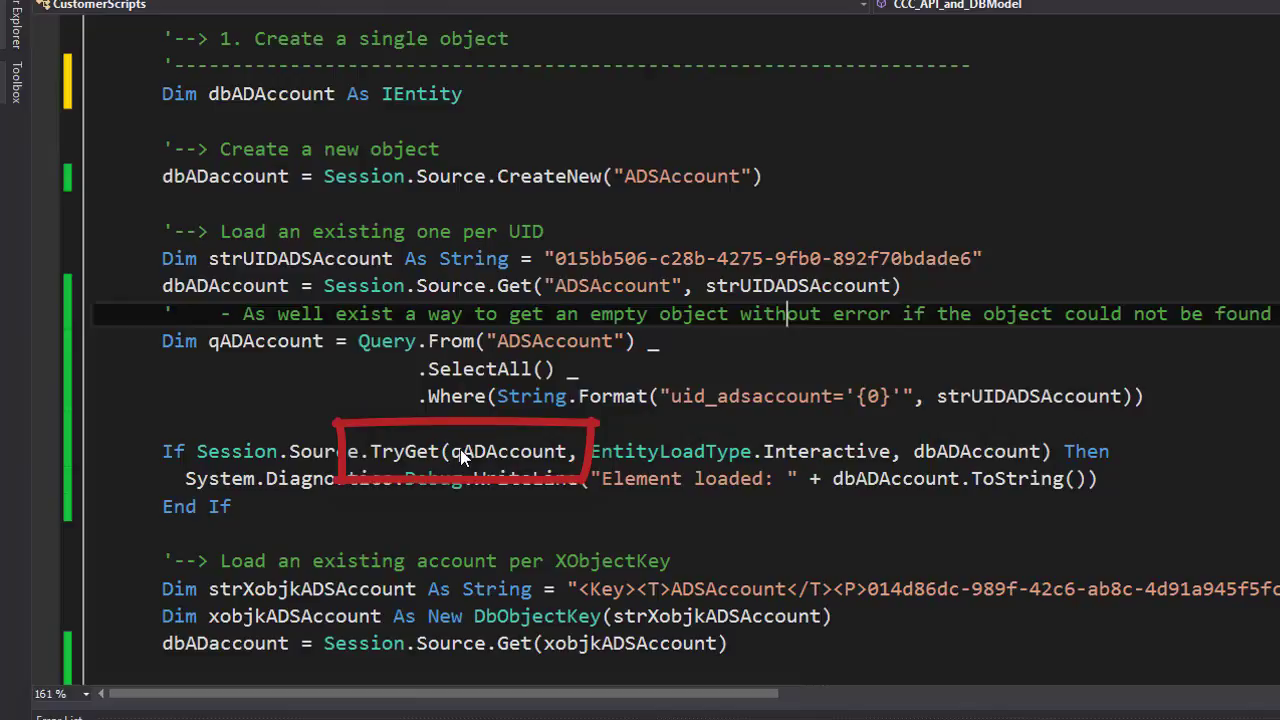
pyautogui.moveTo(478, 464)
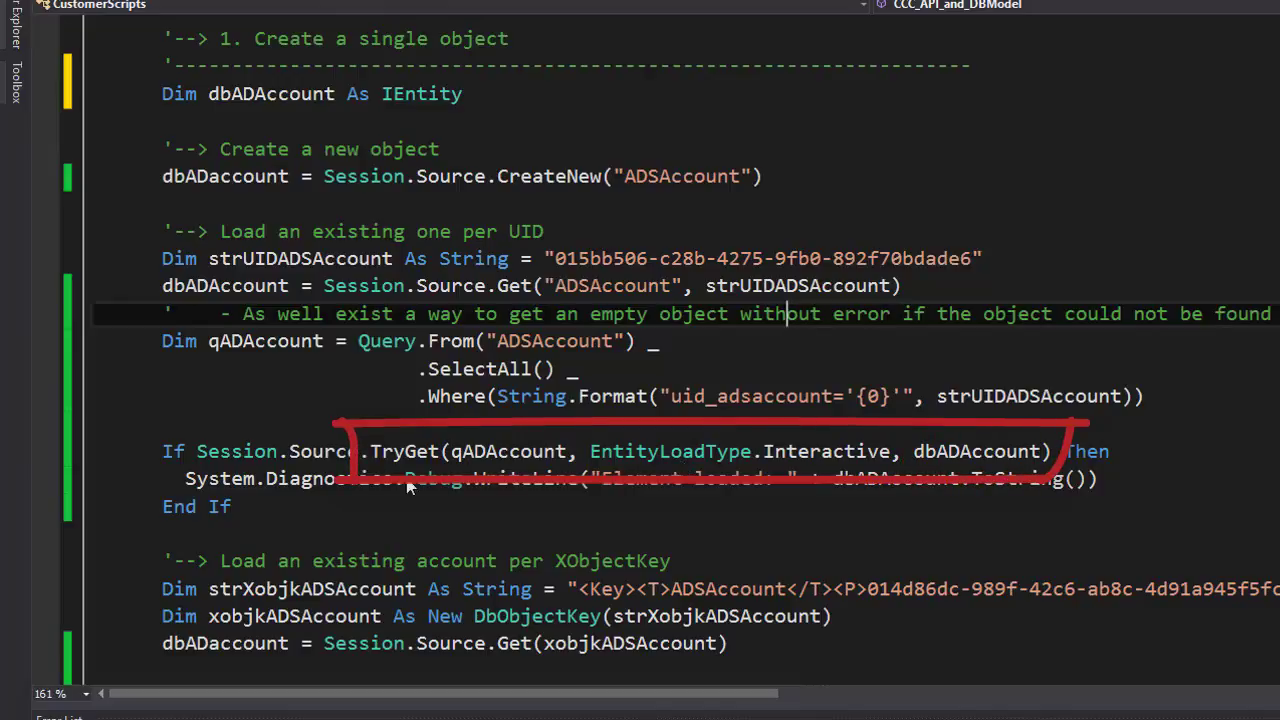
pyautogui.moveTo(408, 466)
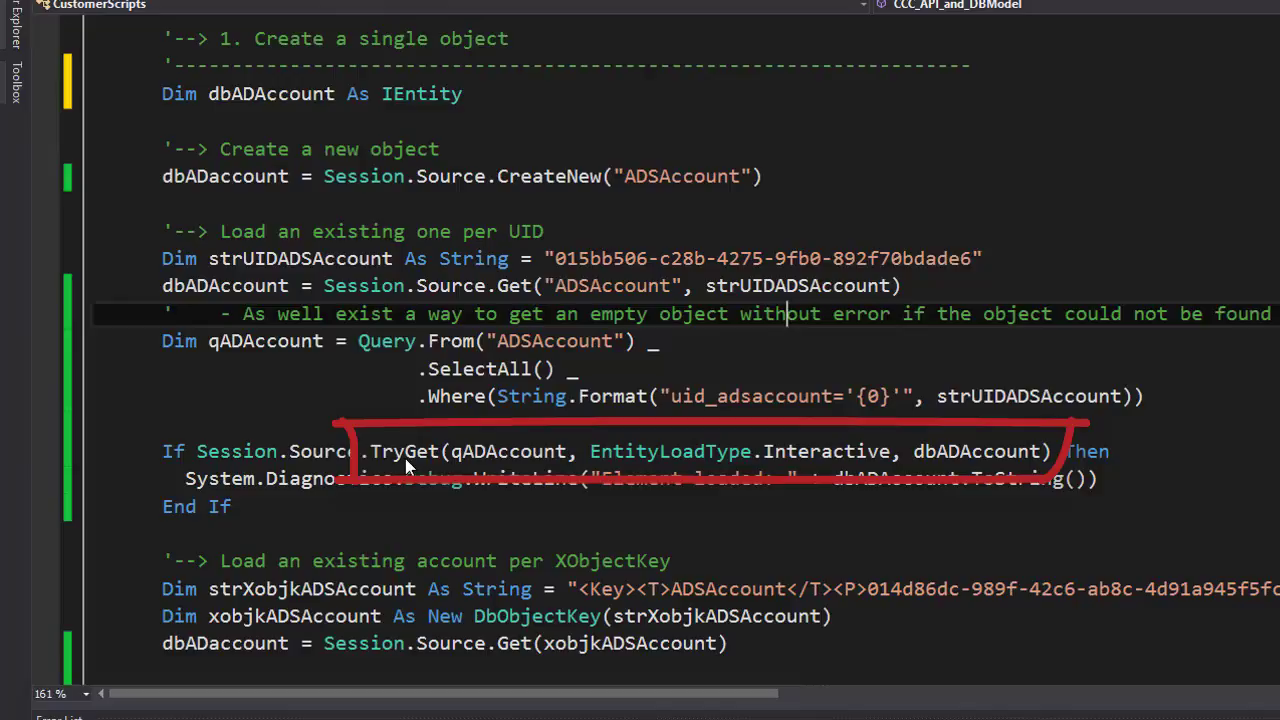
pyautogui.moveTo(916, 470)
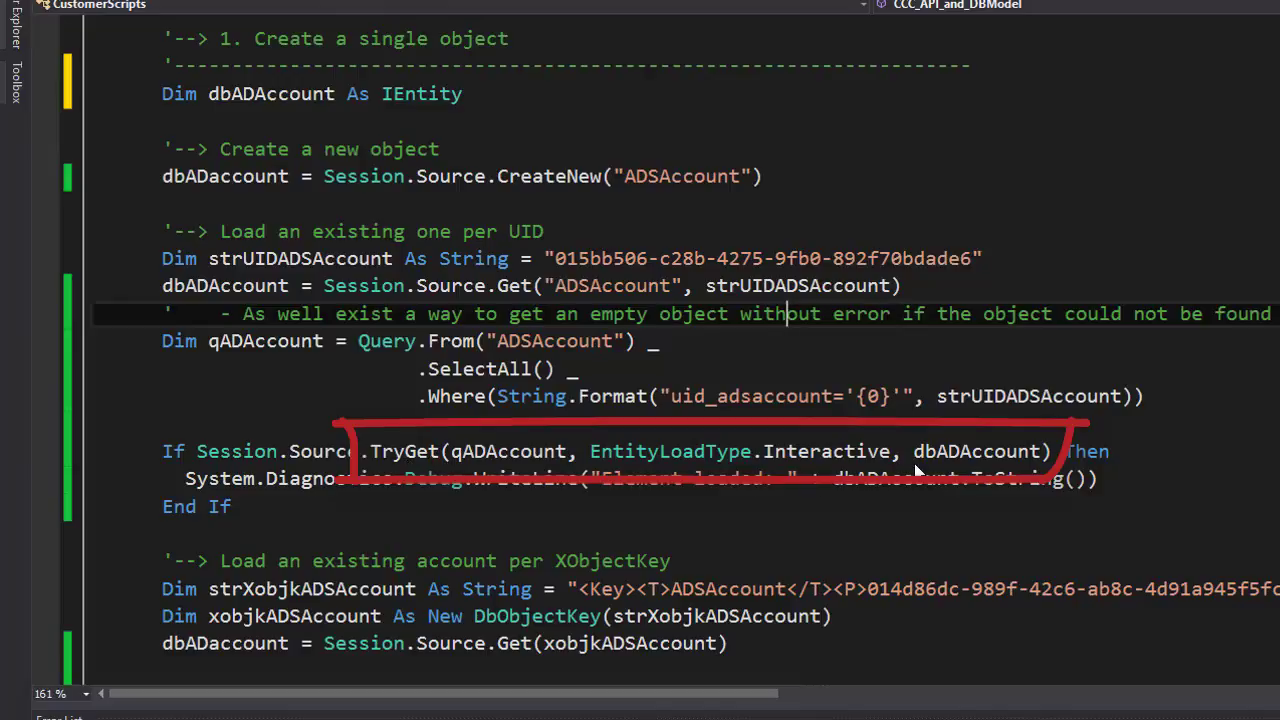
pyautogui.moveTo(1084, 440)
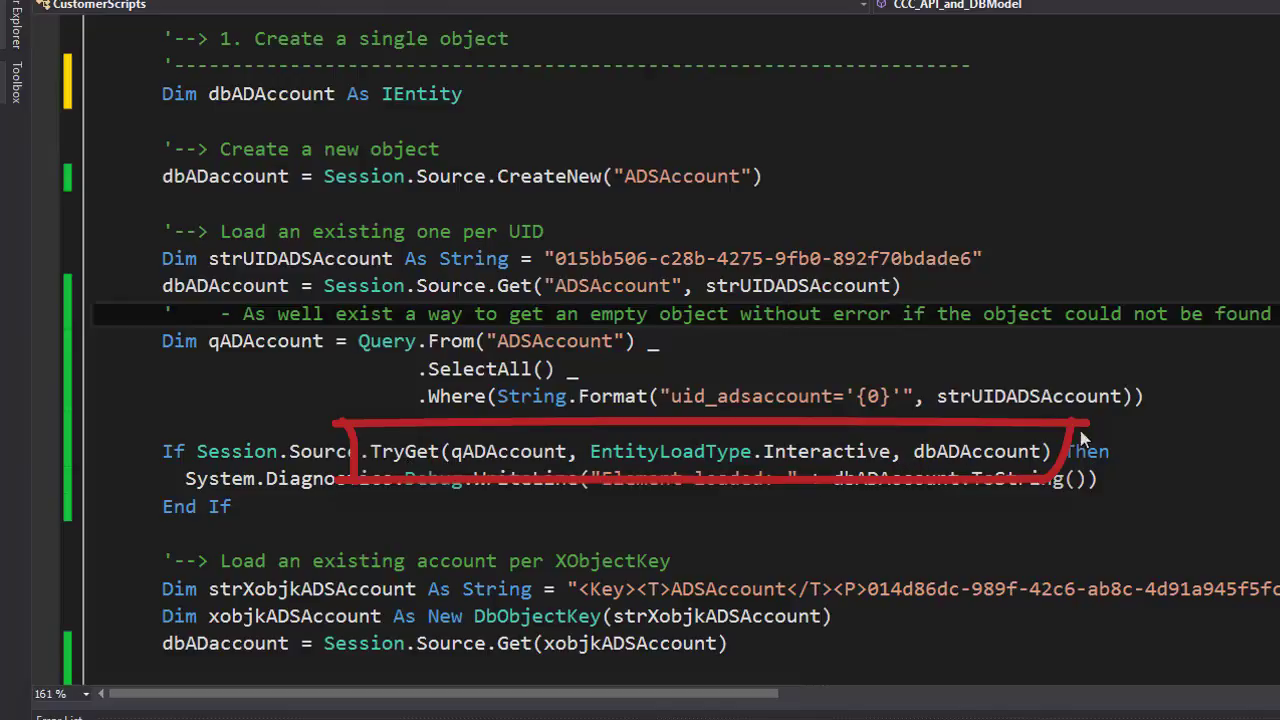
pyautogui.moveTo(944, 464)
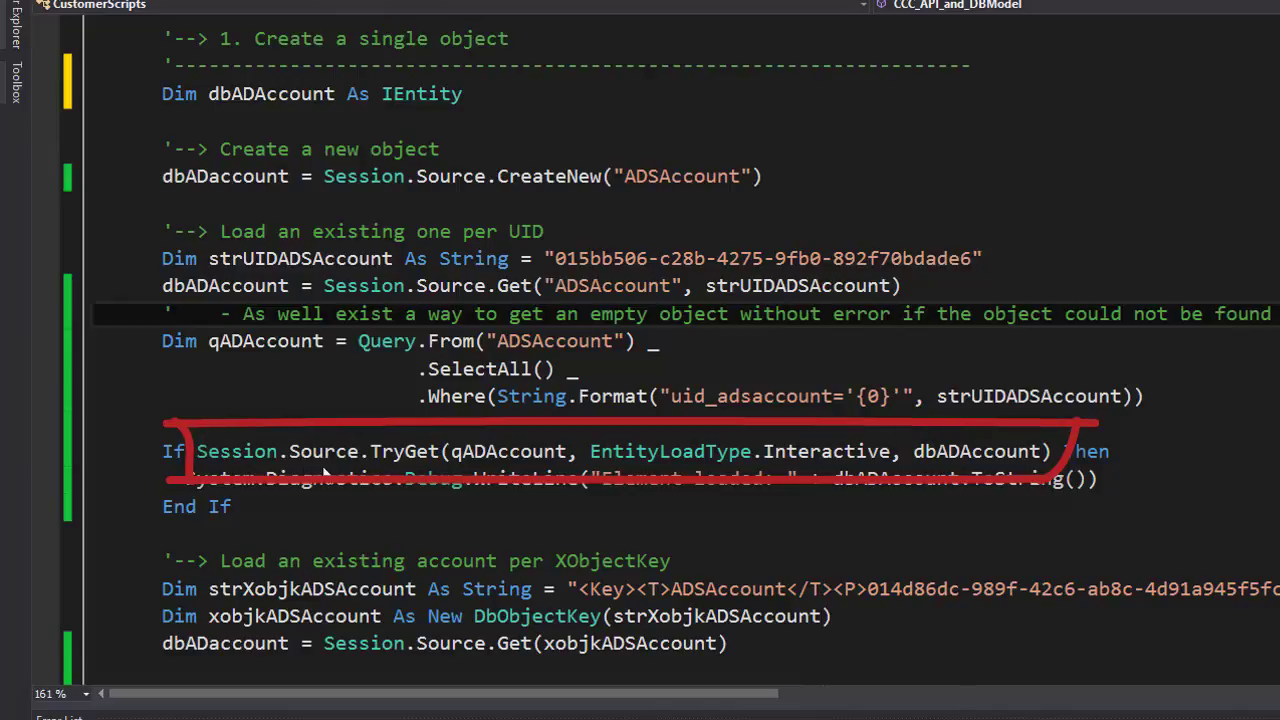
pyautogui.moveTo(512, 460)
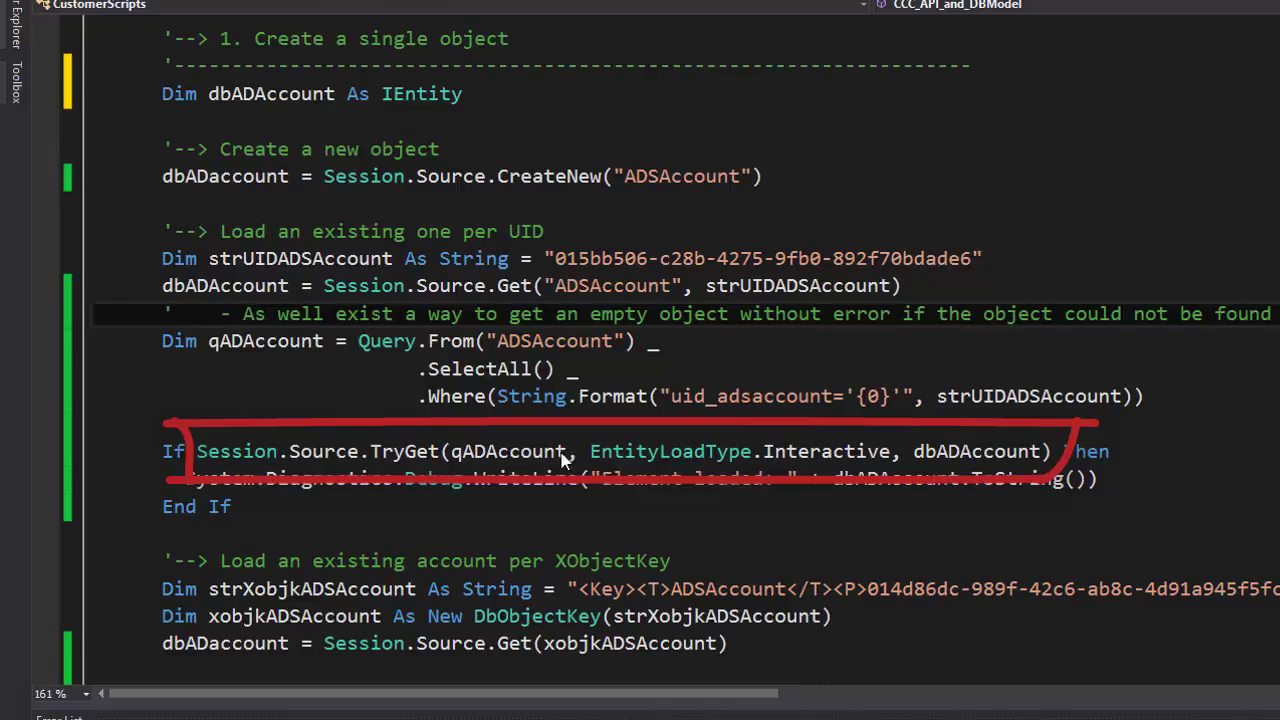
pyautogui.moveTo(742, 464)
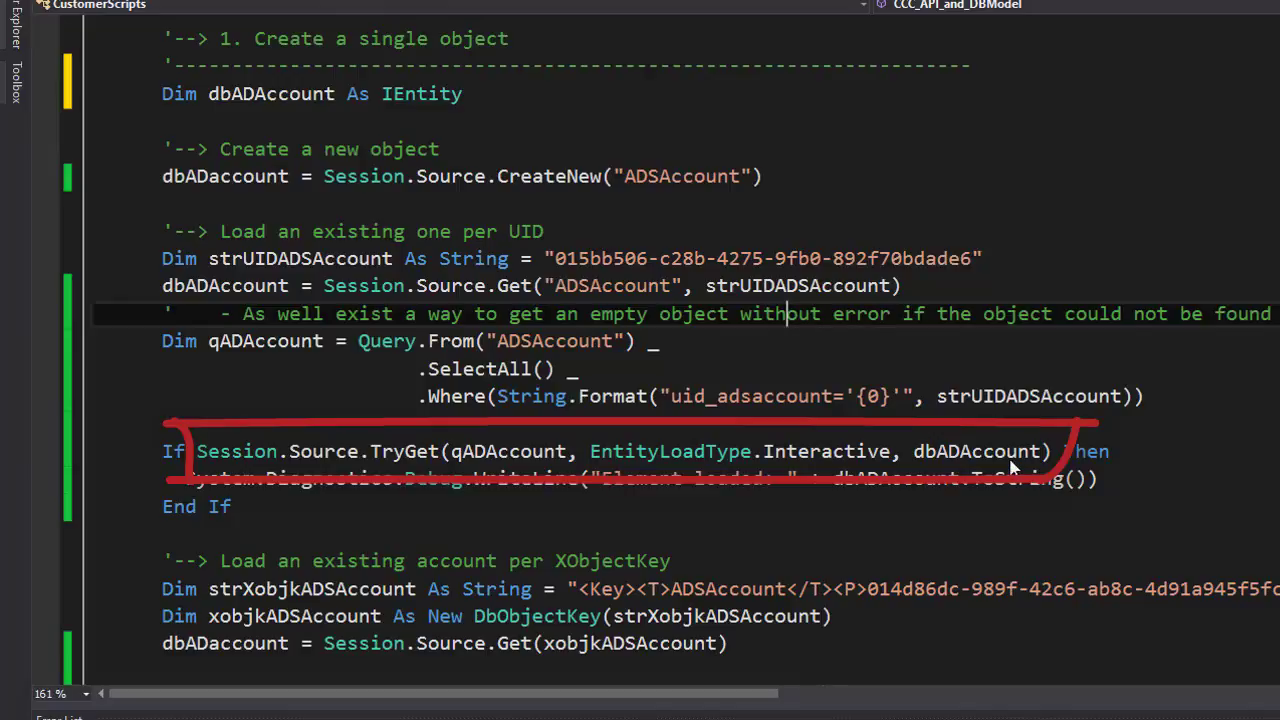
pyautogui.moveTo(408, 458)
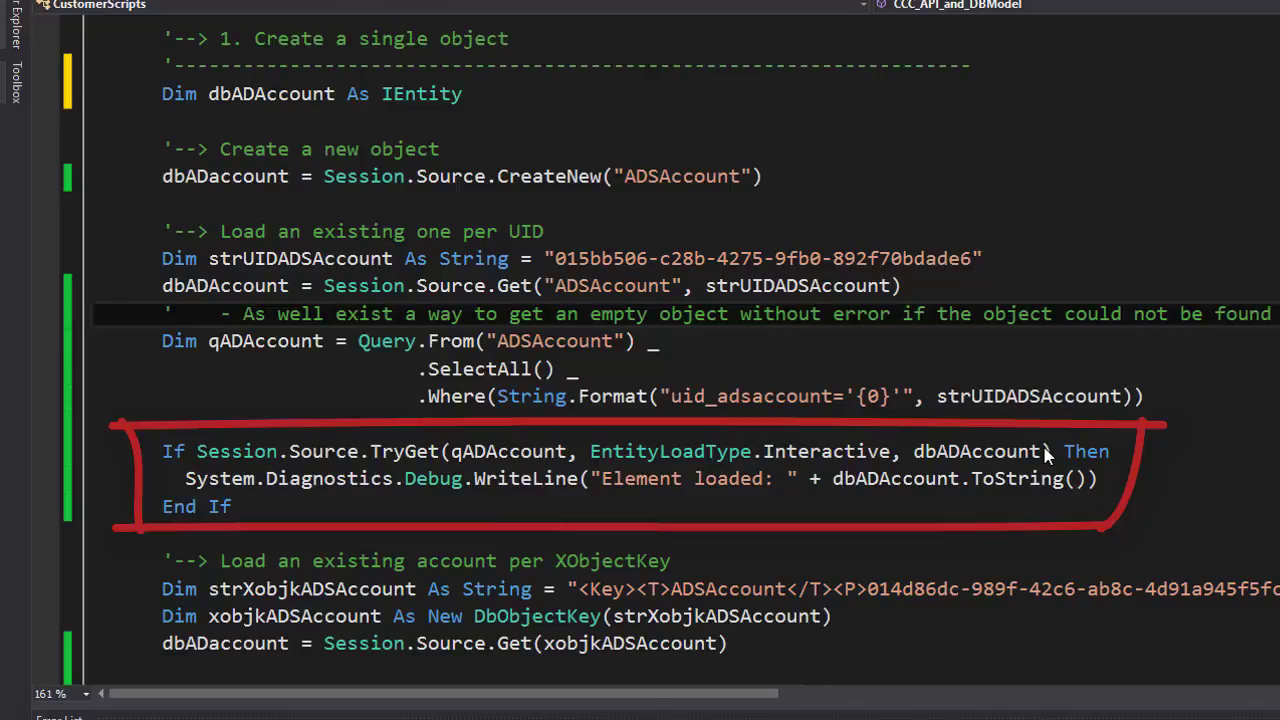
pyautogui.click(788, 312)
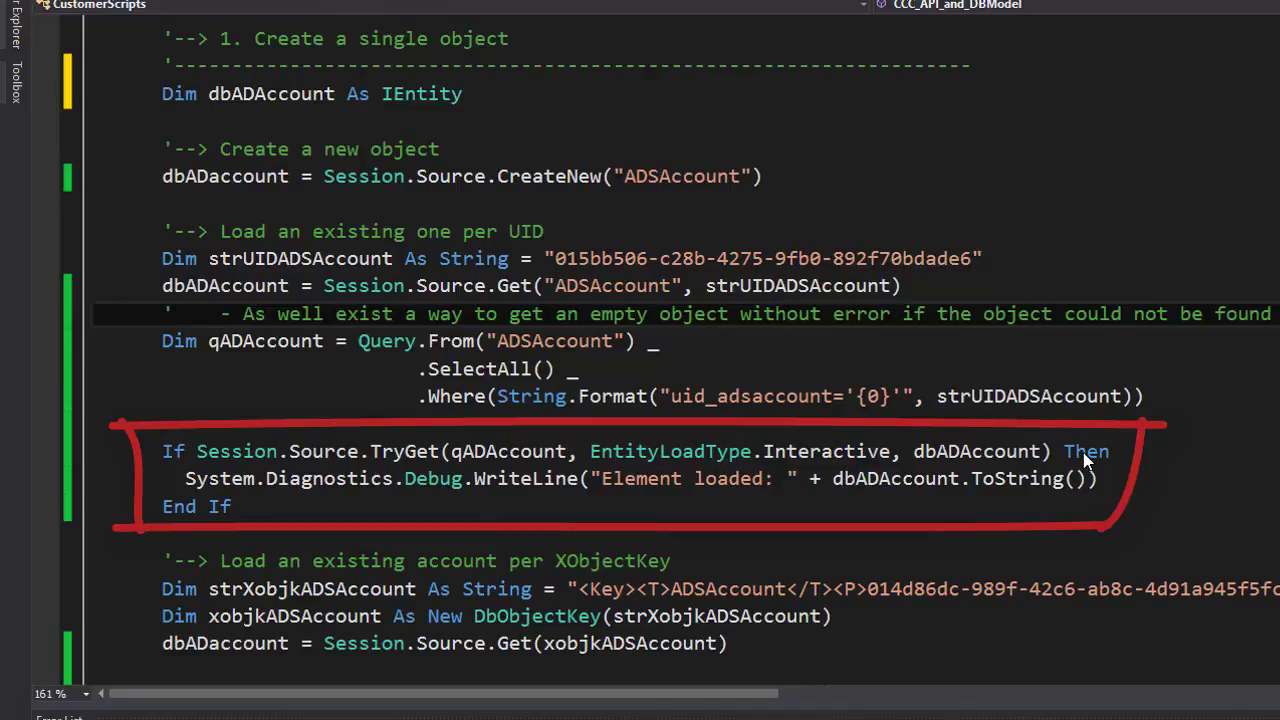
pyautogui.moveTo(872, 436)
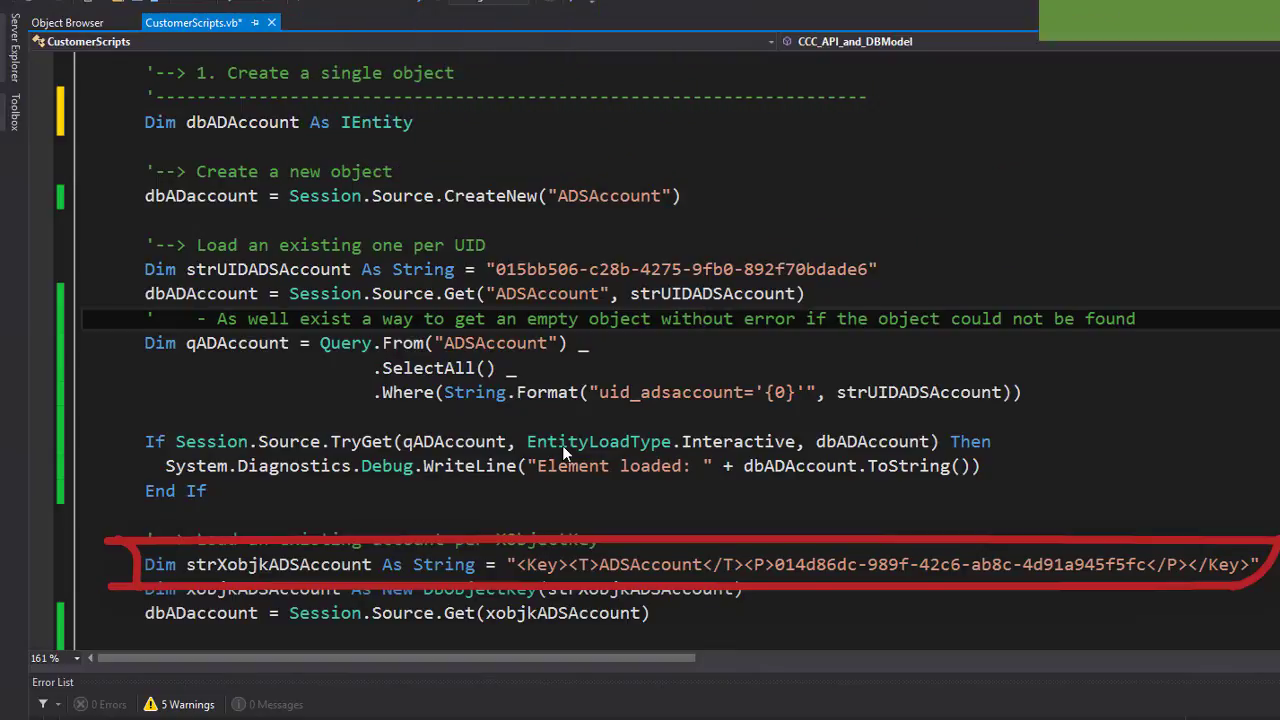
pyautogui.moveTo(100, 580)
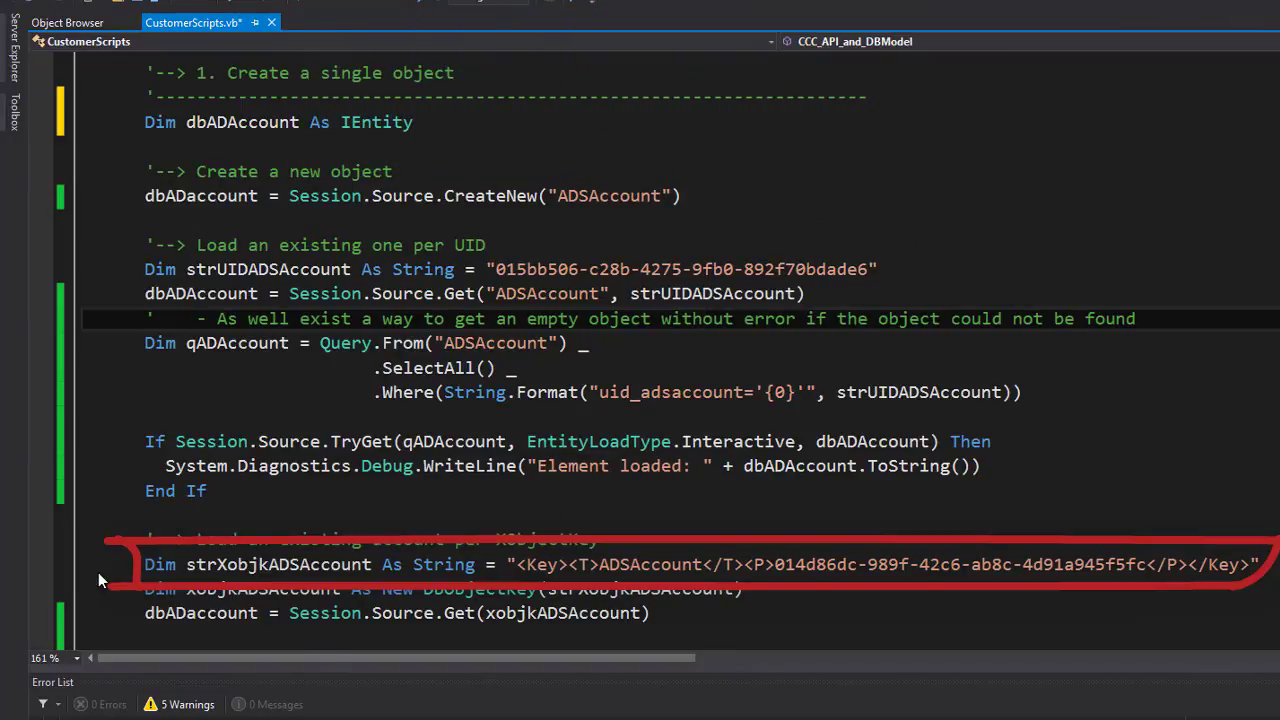
pyautogui.moveTo(350, 576)
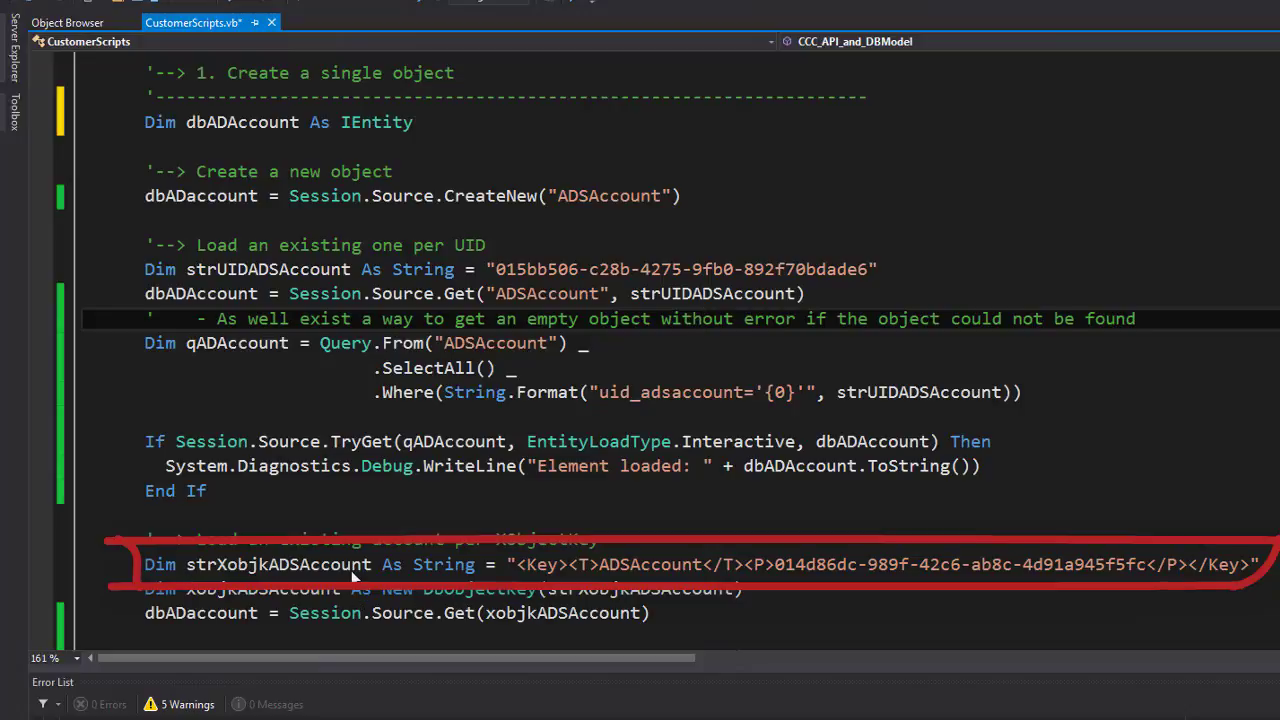
pyautogui.moveTo(652, 576)
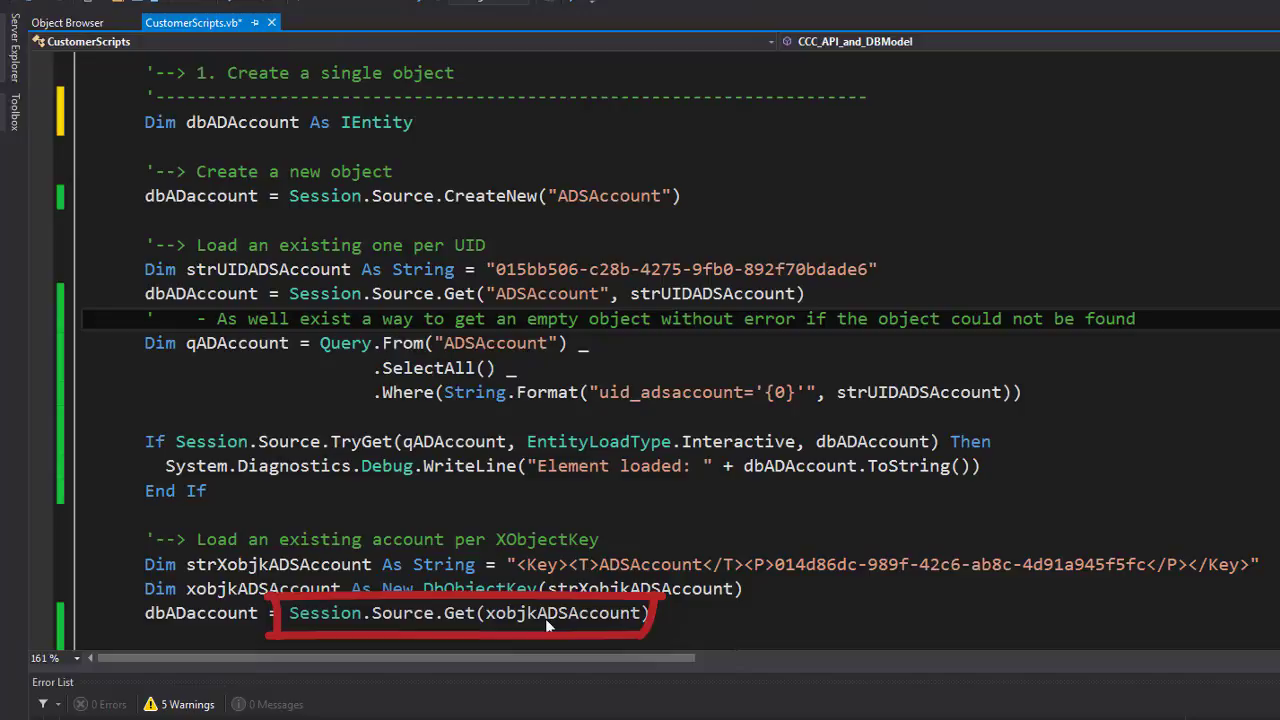
pyautogui.moveTo(676, 556)
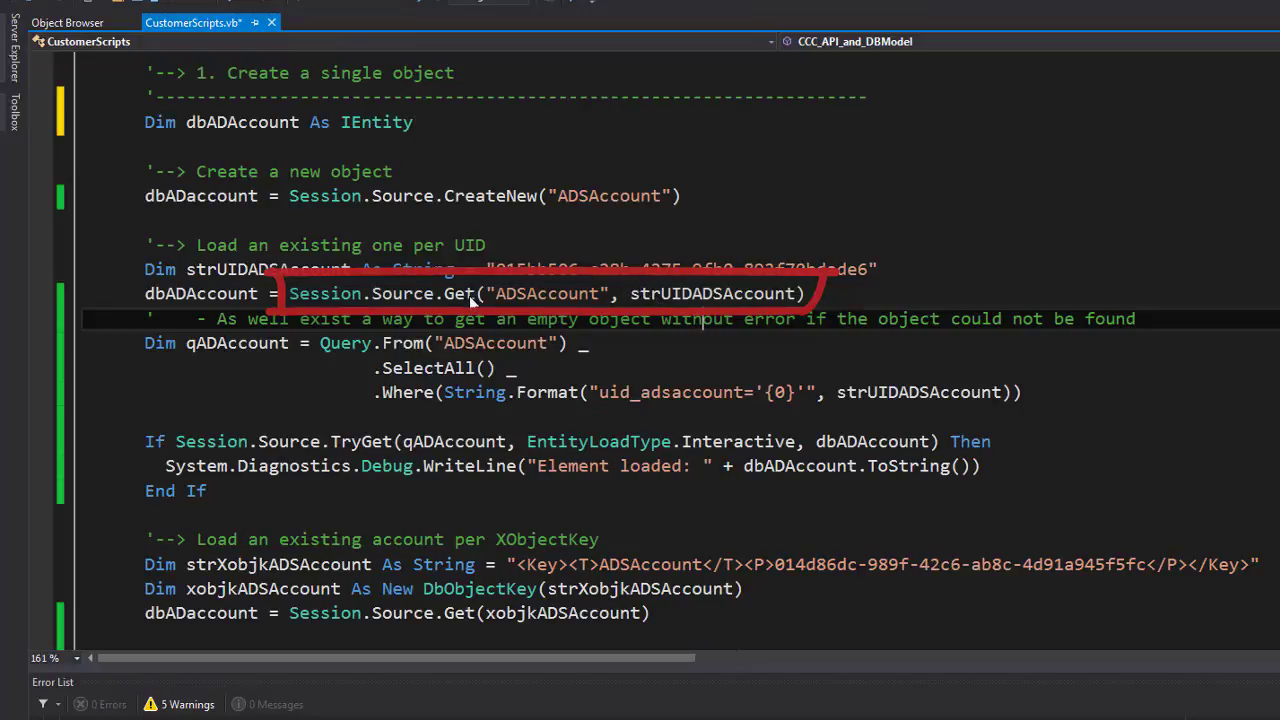
# Peek the definition of Session.Source.Get to reveal its available overloads
pyautogui.rightClick(456, 300)
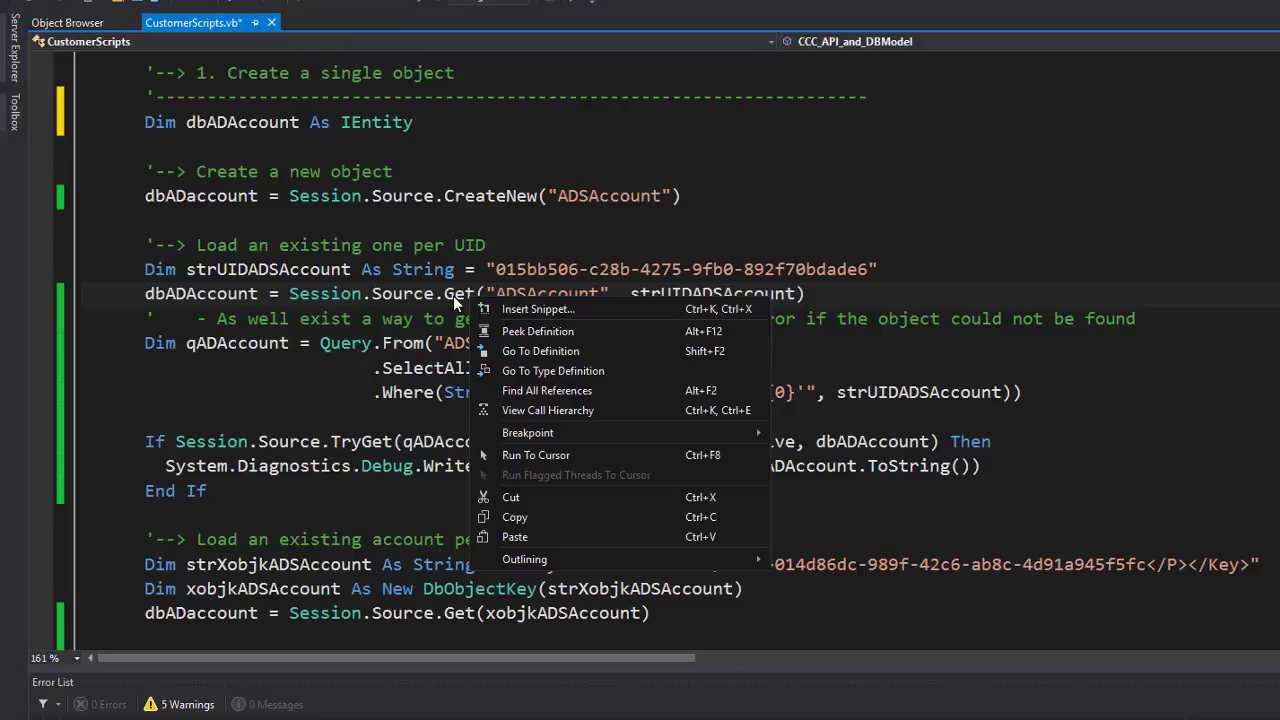
pyautogui.moveTo(520, 332)
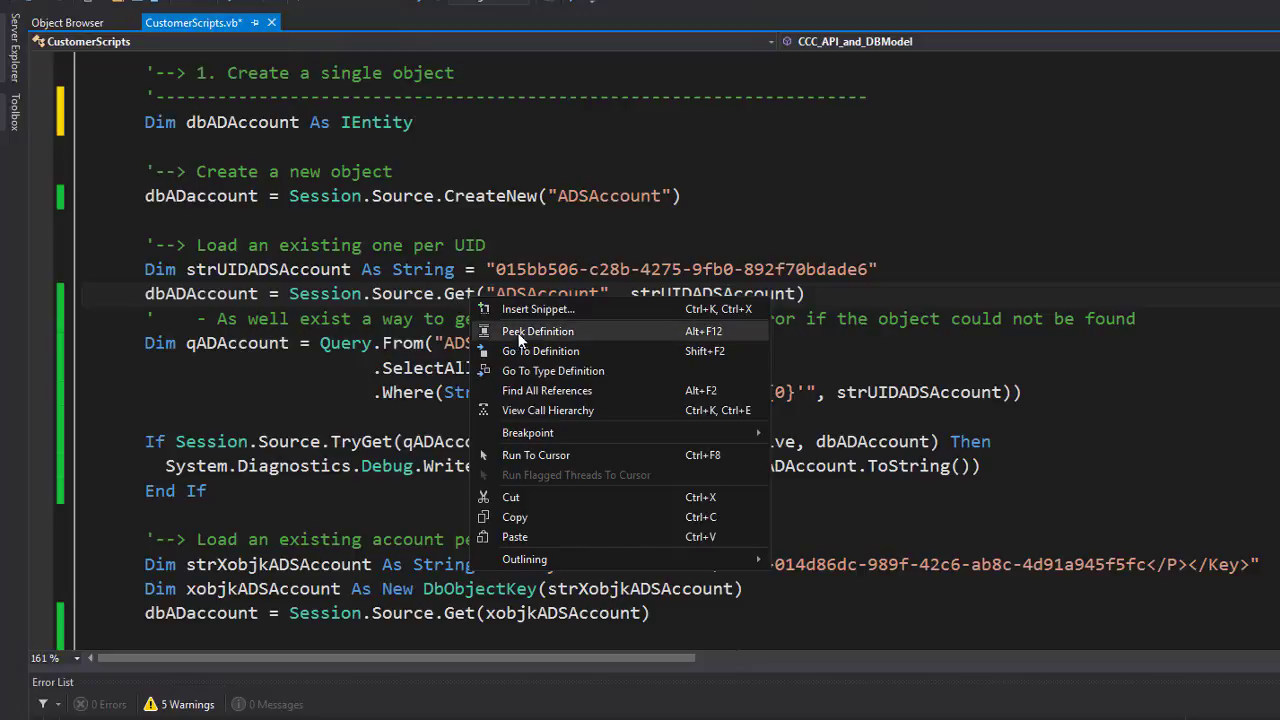
pyautogui.click(540, 352)
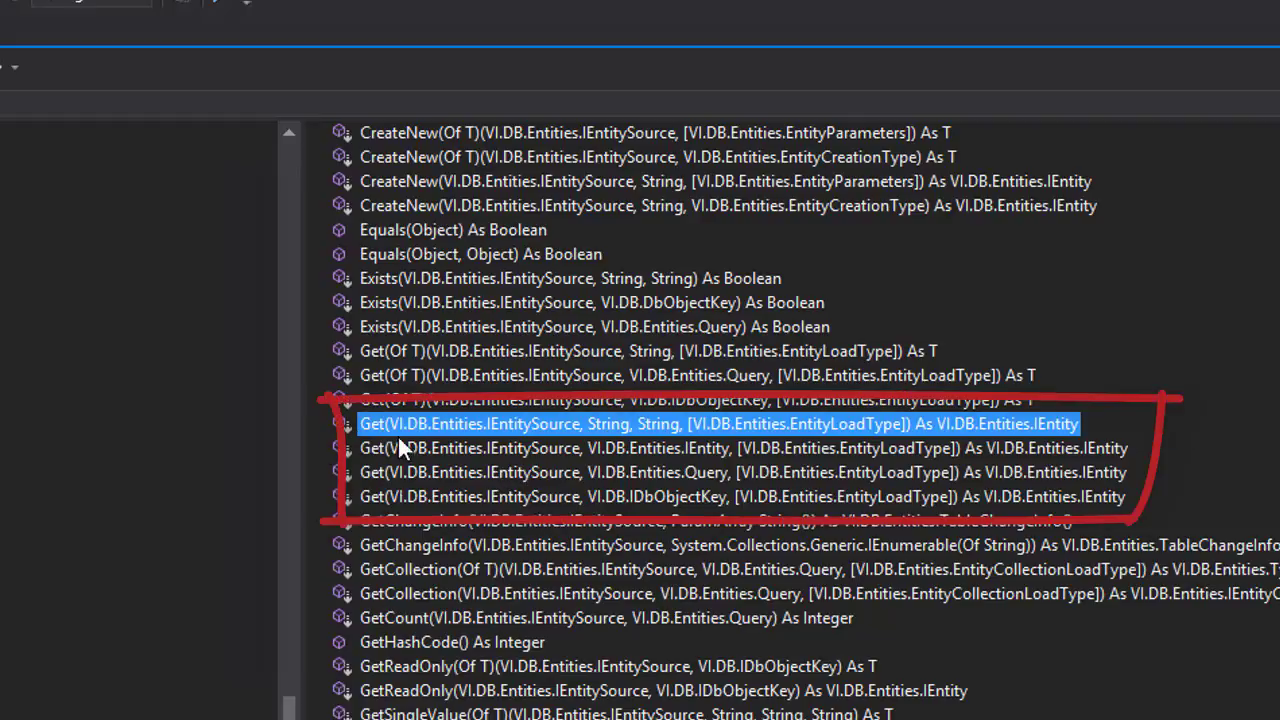
pyautogui.moveTo(416, 508)
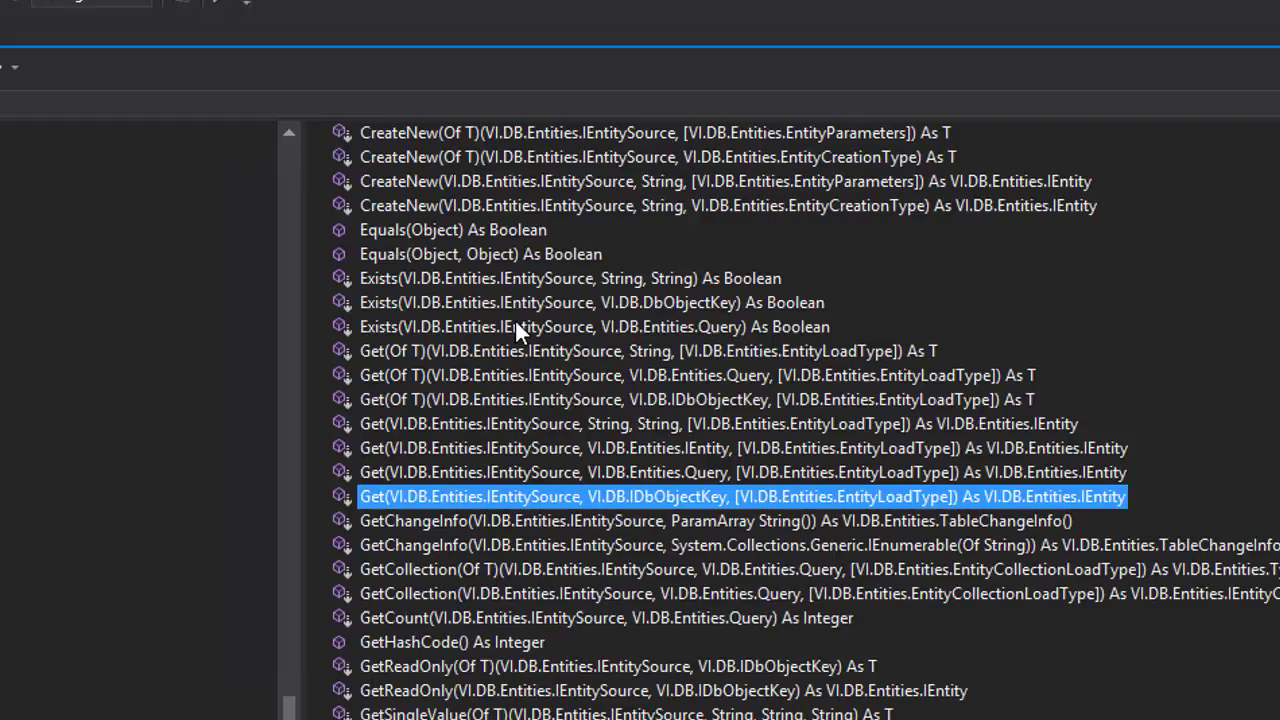
pyautogui.moveTo(640, 380)
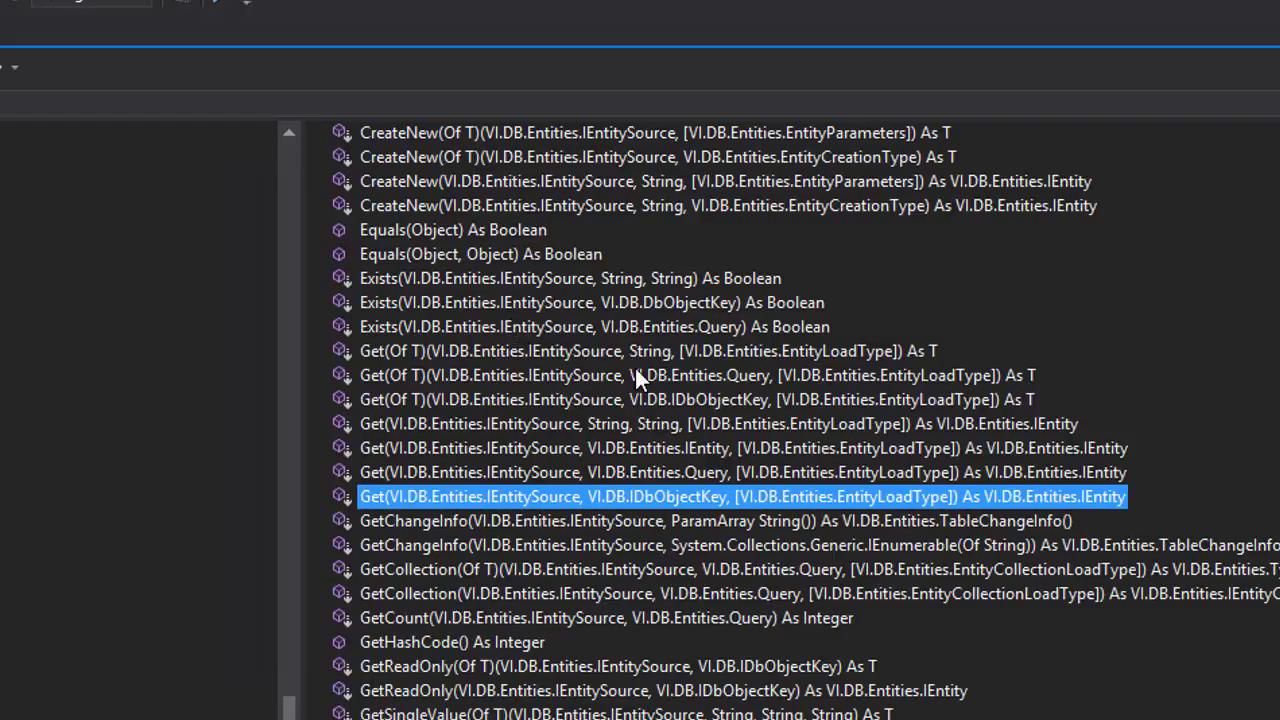